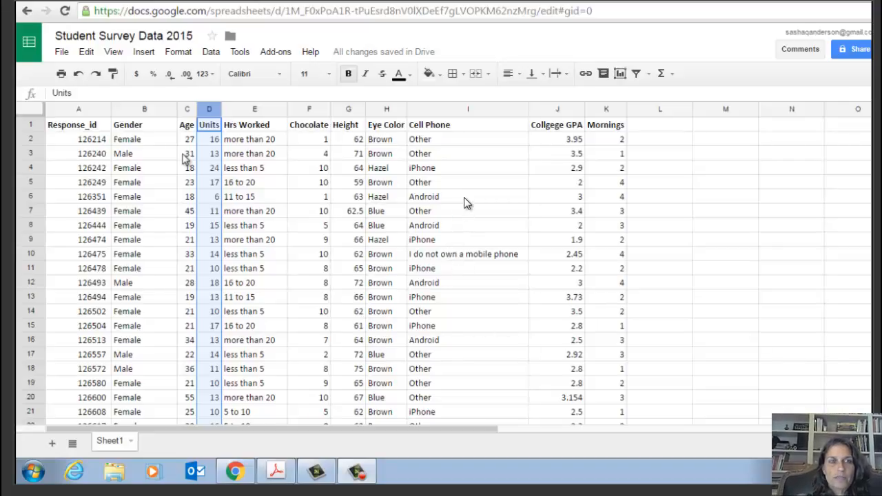
mouse_move(403, 153)
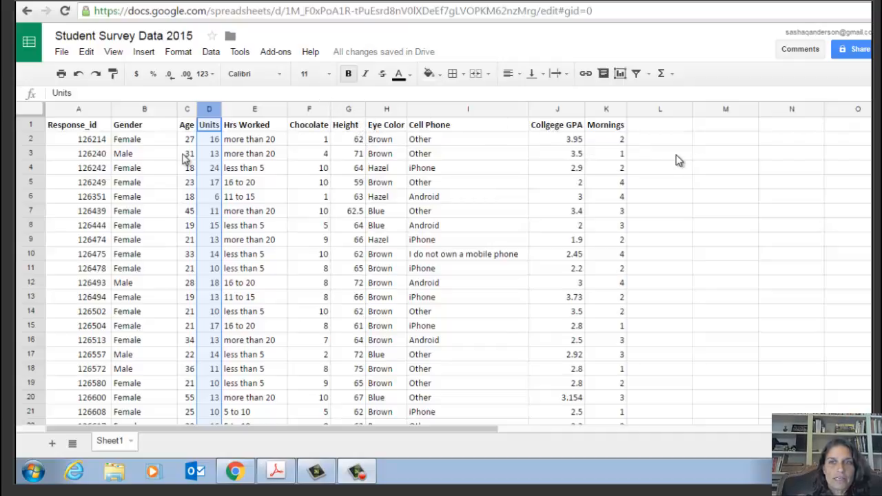
mouse_move(537, 146)
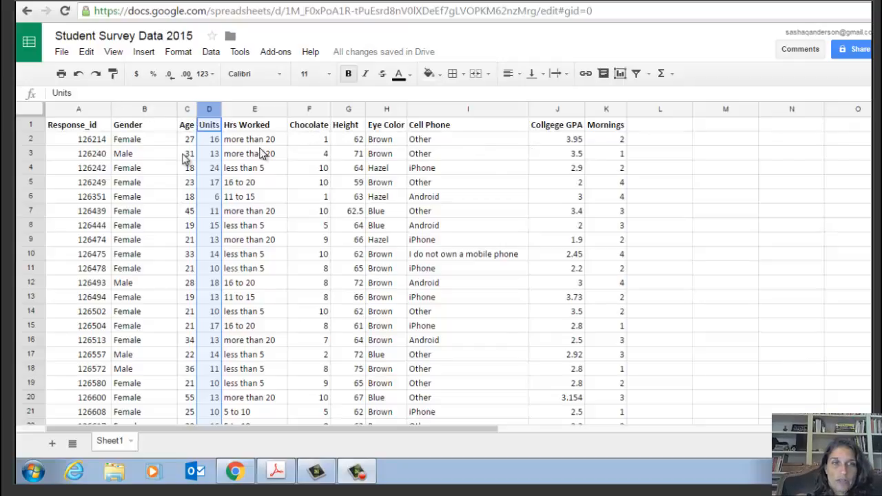
mouse_move(426, 219)
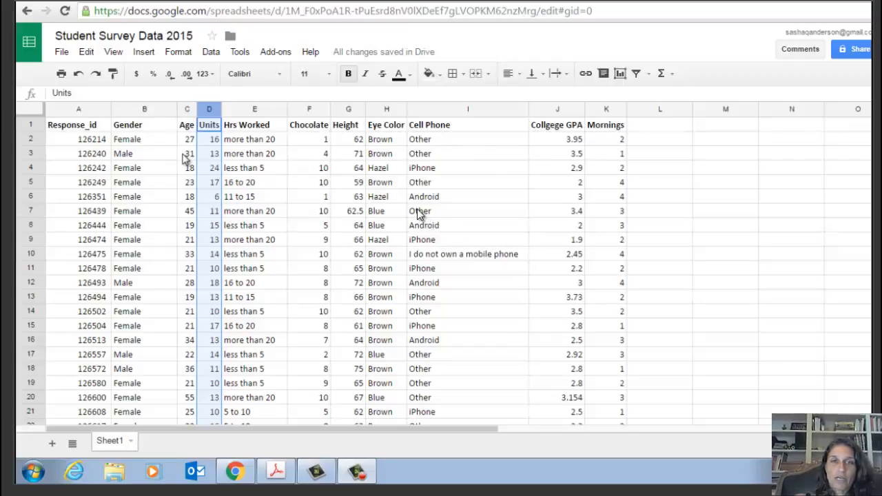
mouse_move(252, 155)
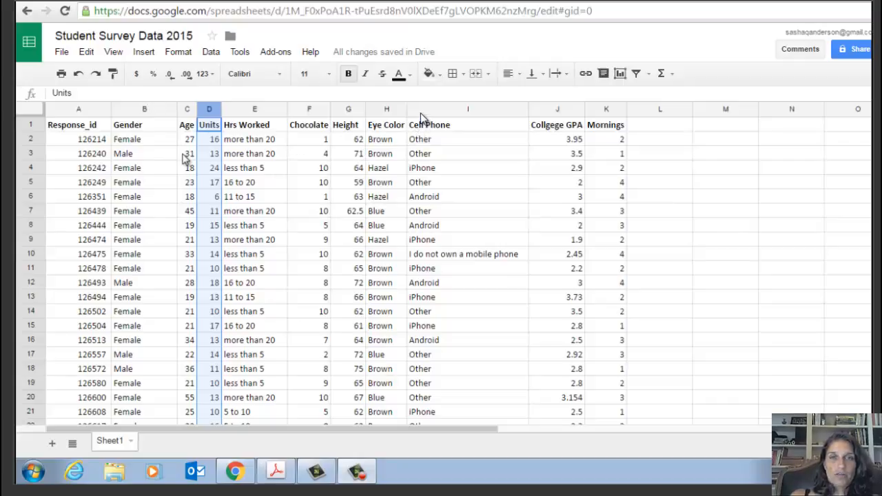
mouse_move(493, 133)
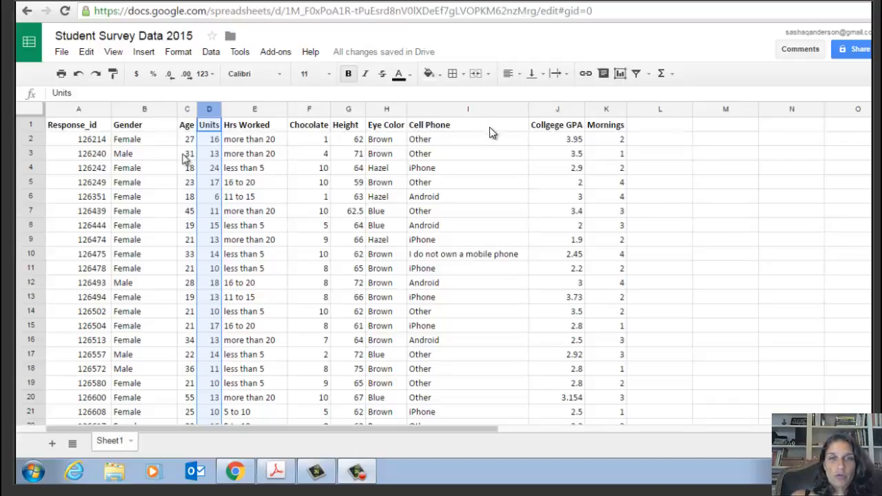
mouse_move(519, 149)
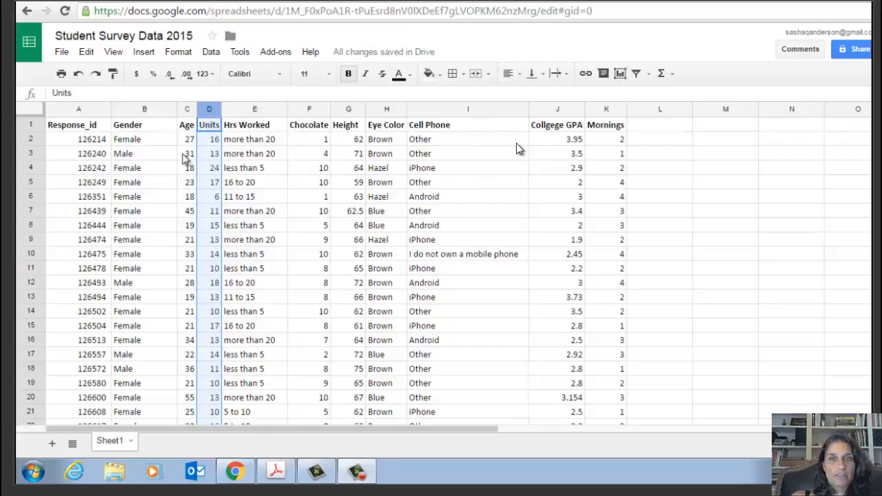
mouse_move(557, 117)
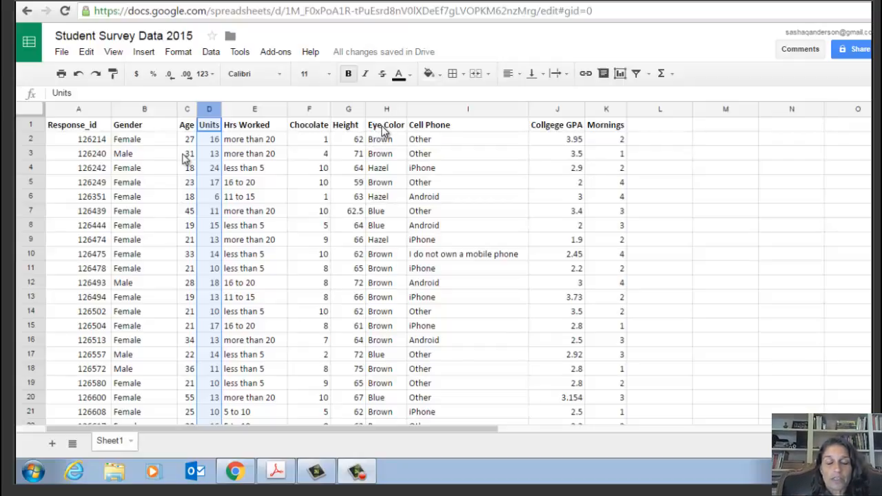
mouse_move(246, 167)
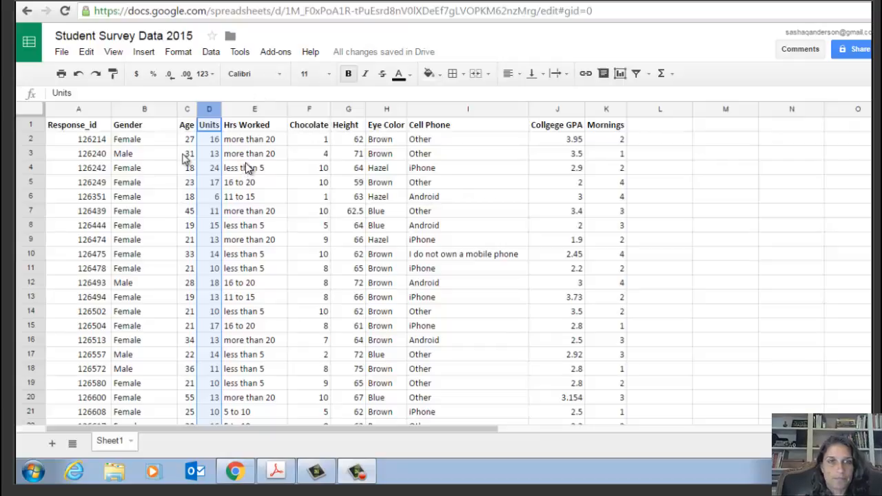
Select the Response_id, Hrs Worked, Chocolate, Eye Color, College GPA and Mornings columns in turn
left_click(79, 109)
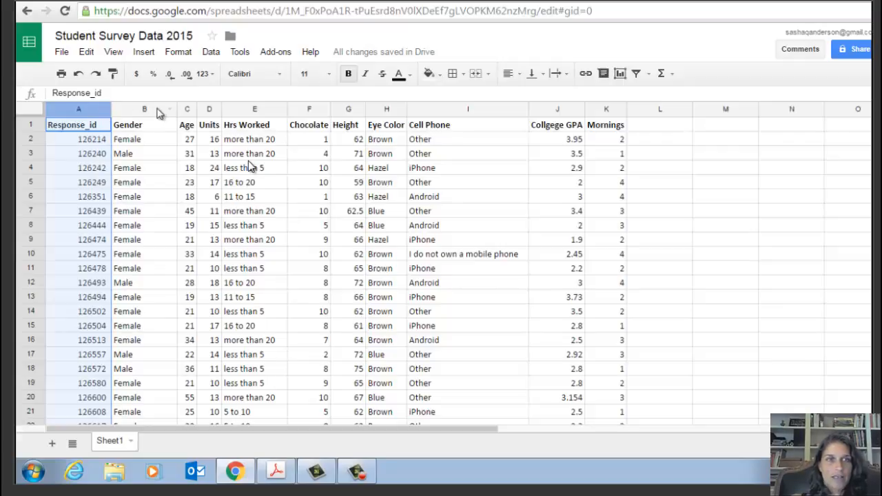
left_click(144, 108)
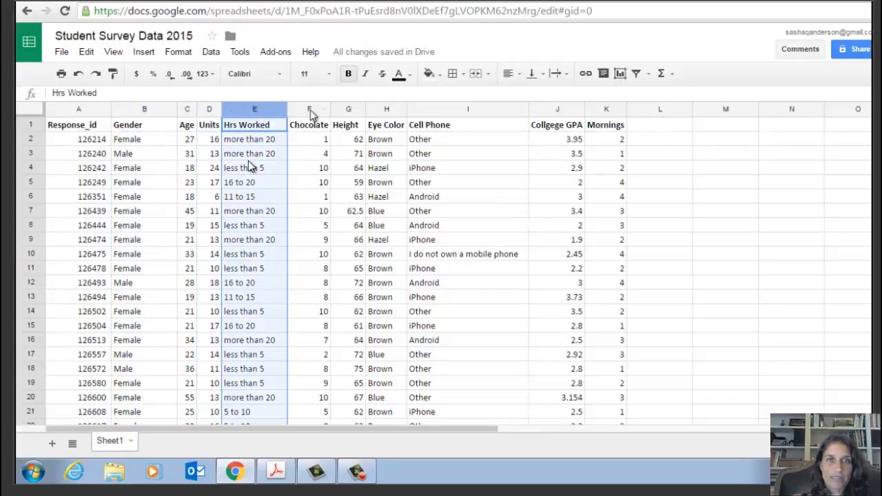
left_click(308, 108)
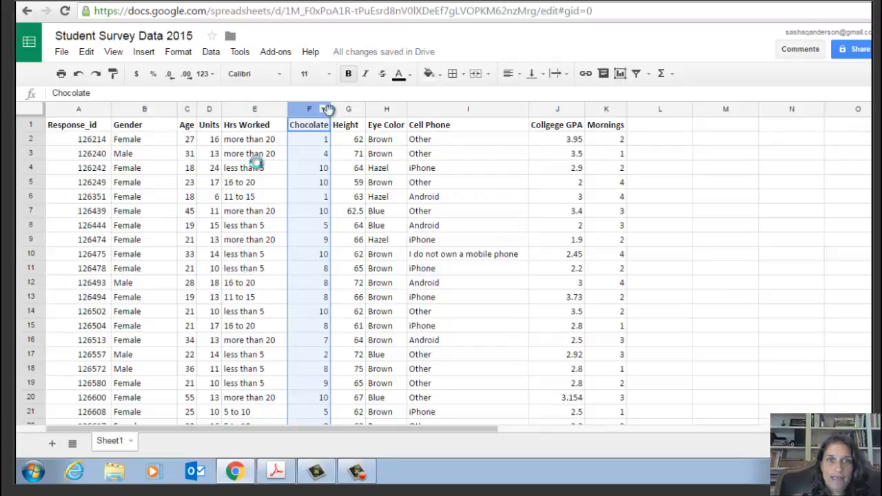
left_click(348, 109)
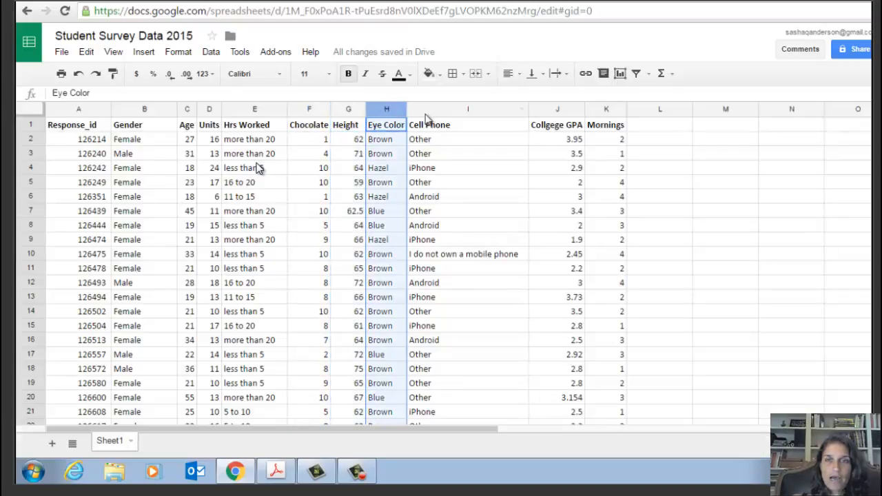
left_click(467, 109)
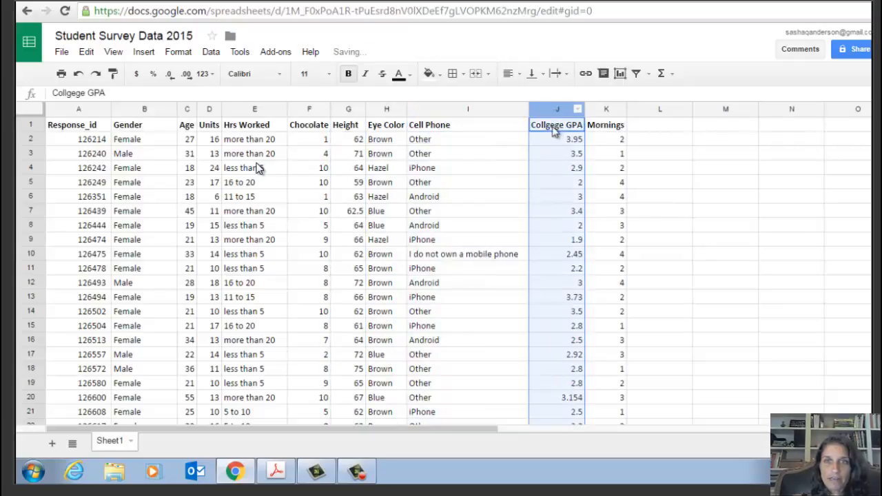
left_click(557, 125)
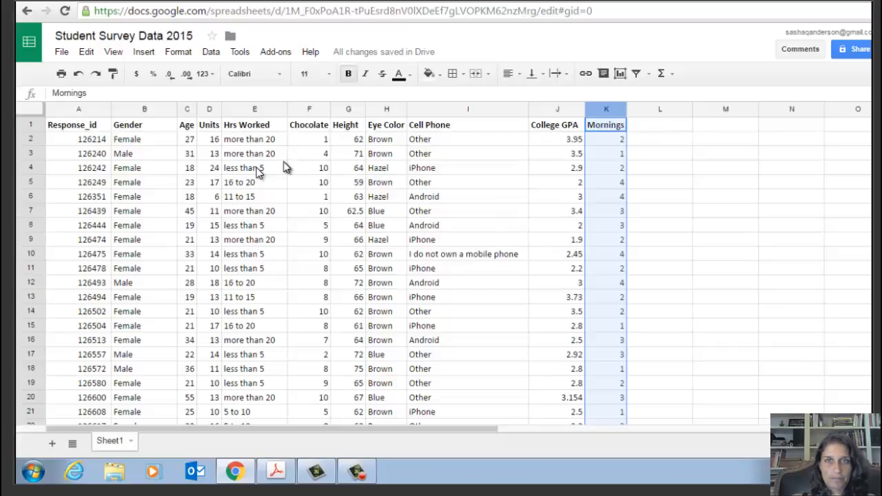
mouse_move(533, 347)
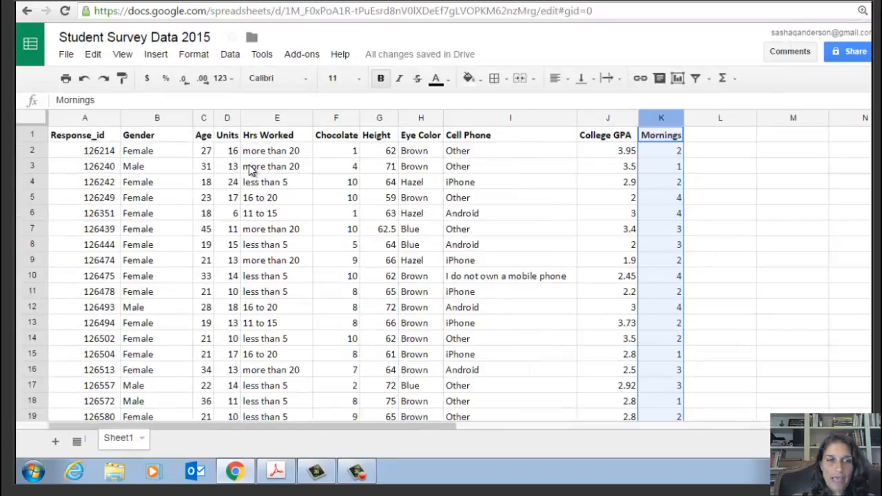
scroll("down", 3)
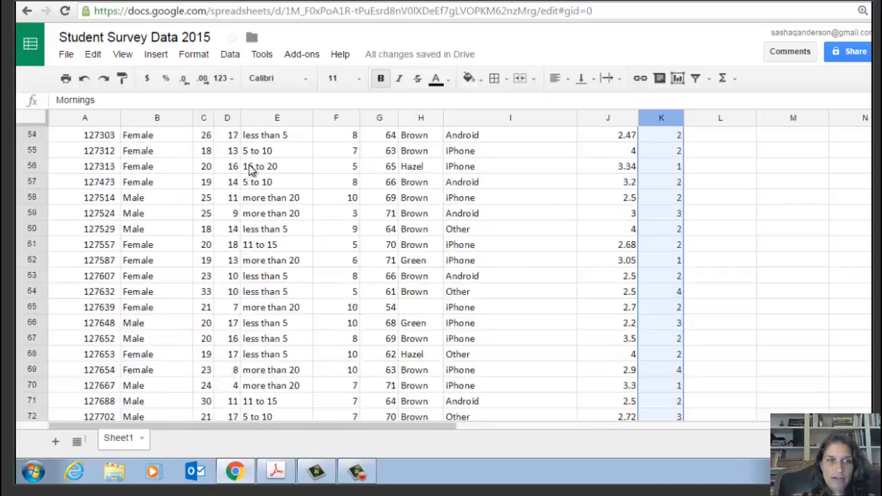
scroll("down", 3)
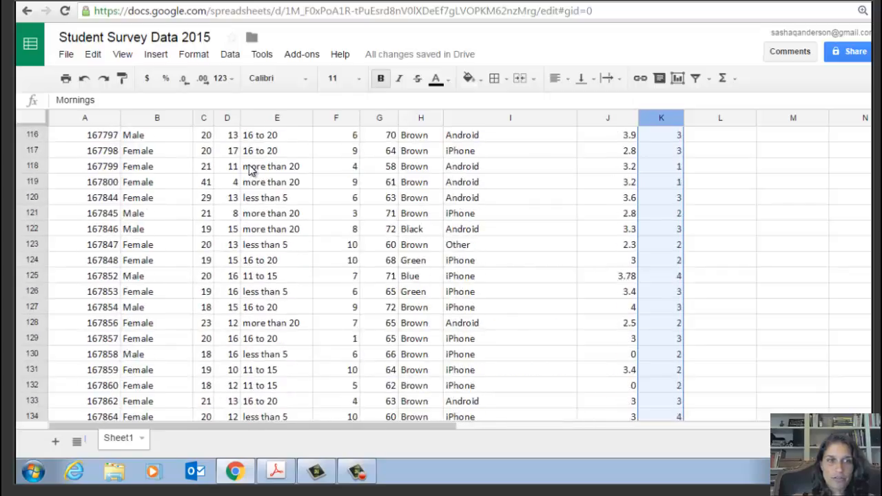
scroll("down", 3)
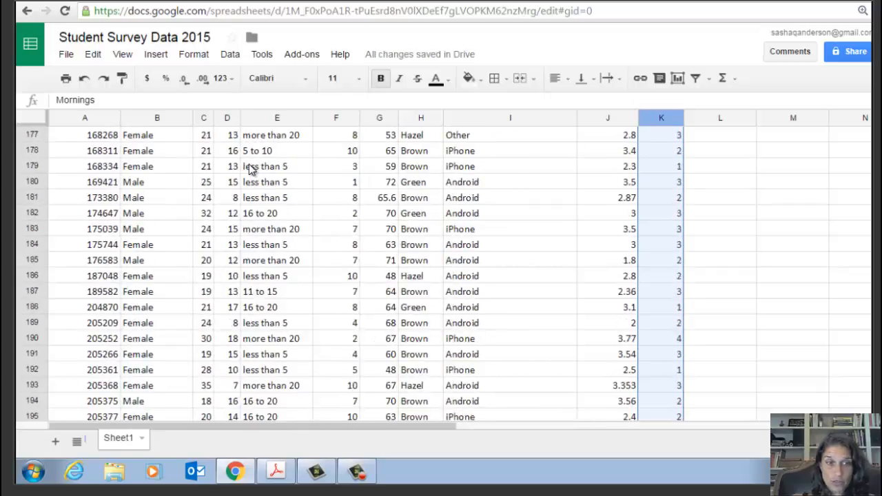
scroll("down", 3)
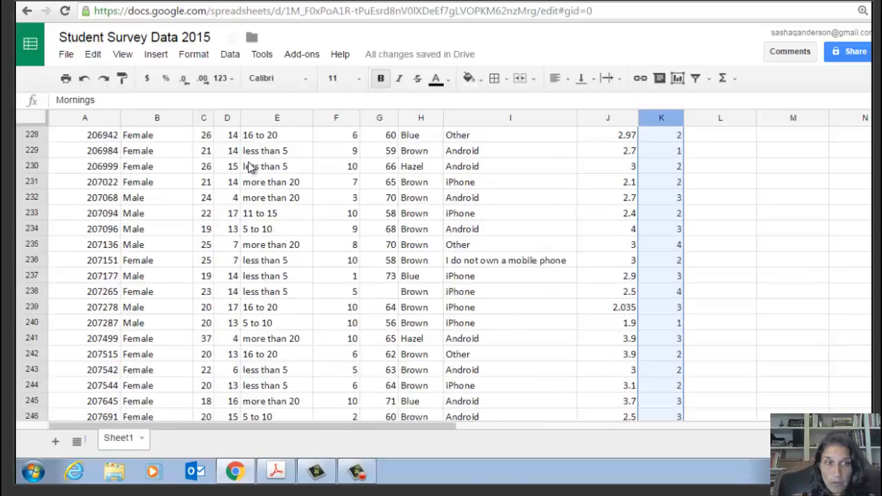
scroll("down", 3)
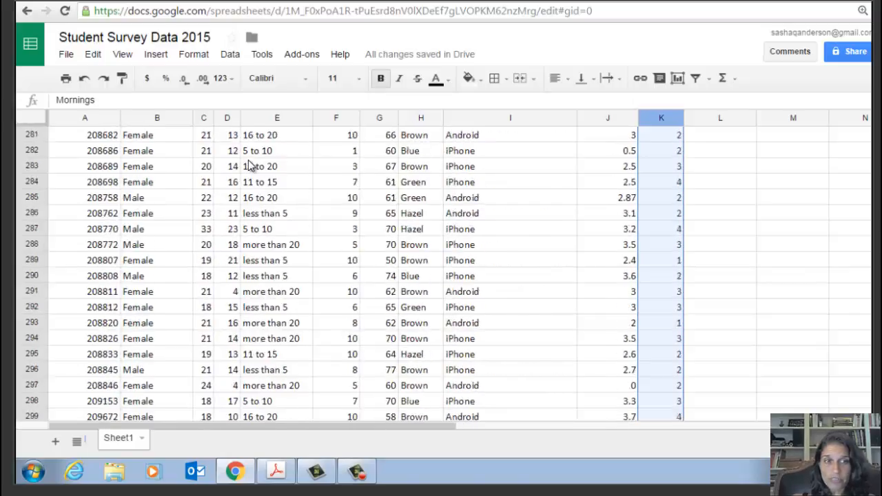
scroll("down", 3)
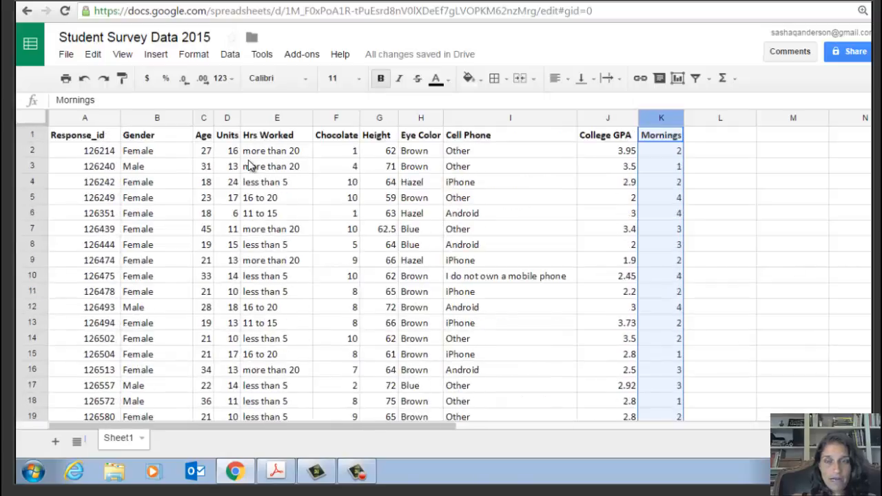
mouse_move(122, 258)
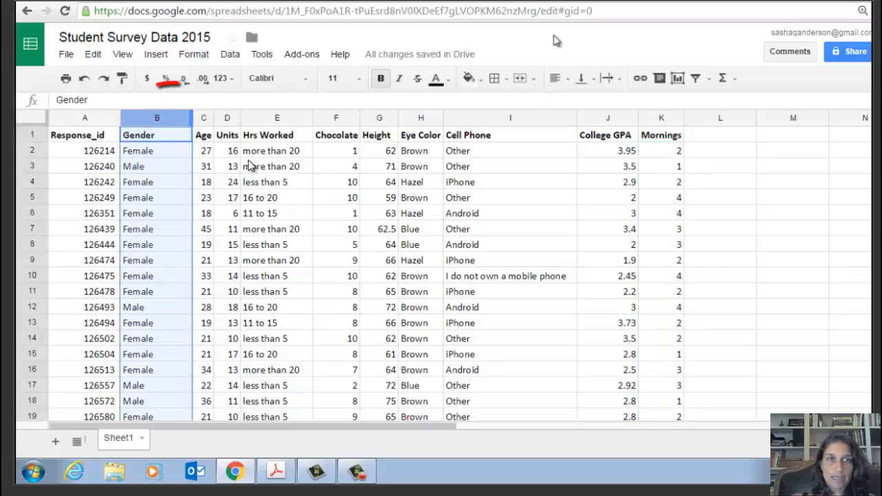
Insert a chart from the selected Gender column
left_click(676, 77)
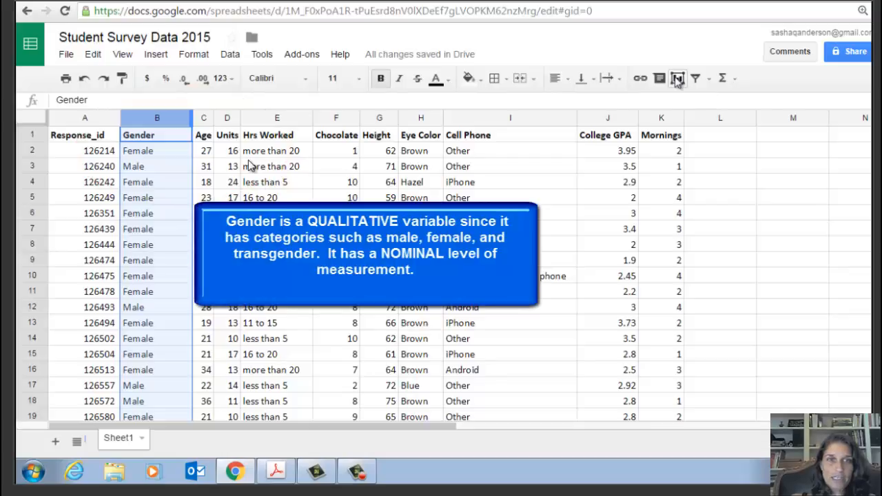
mouse_move(421, 265)
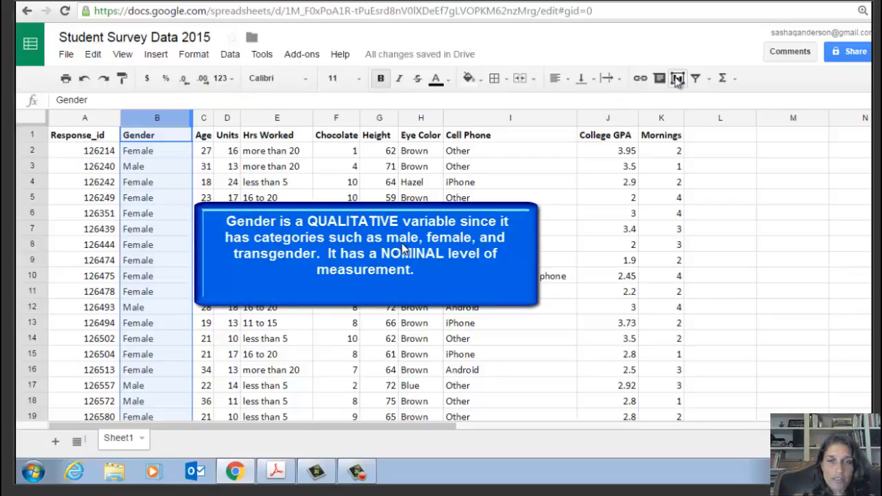
mouse_move(269, 266)
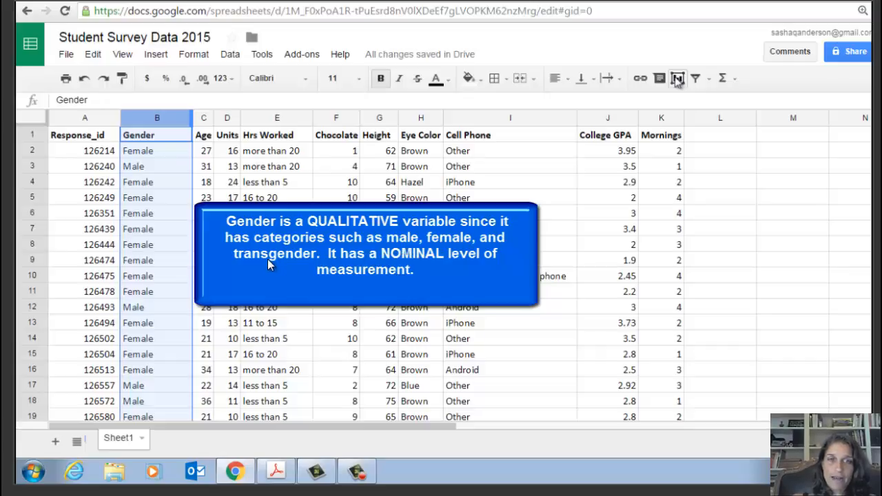
mouse_move(227, 252)
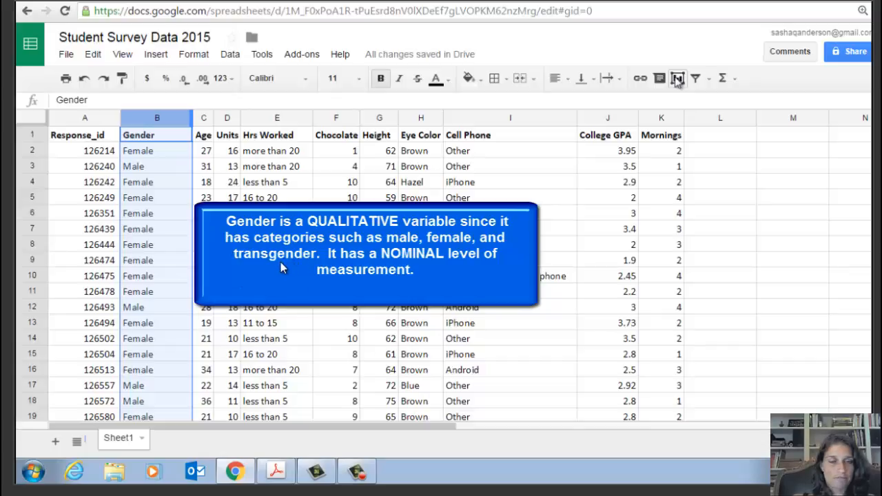
mouse_move(313, 264)
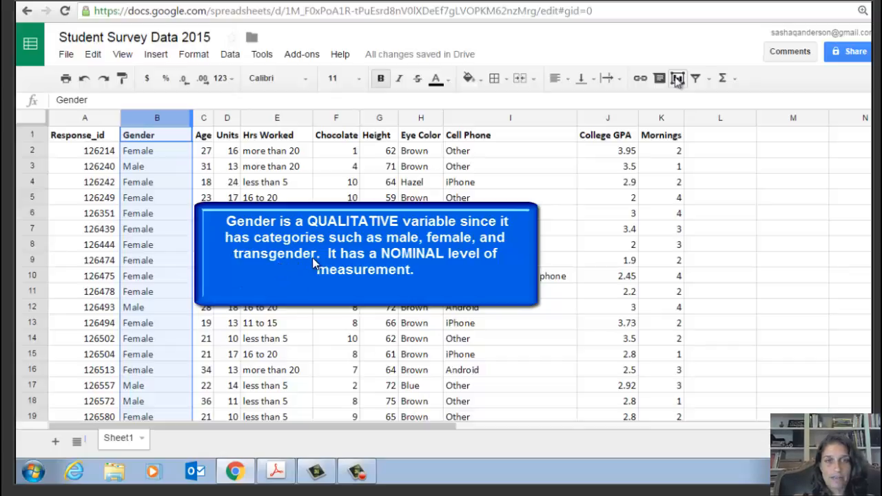
mouse_move(372, 265)
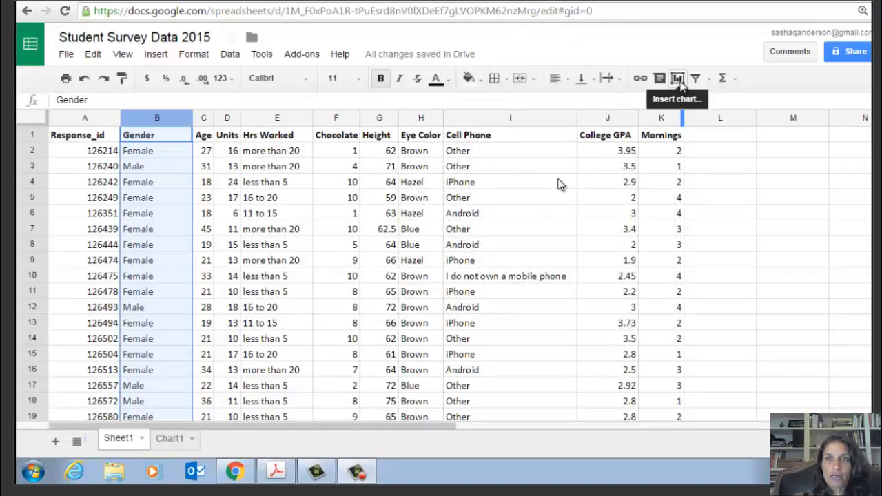
left_click(678, 77)
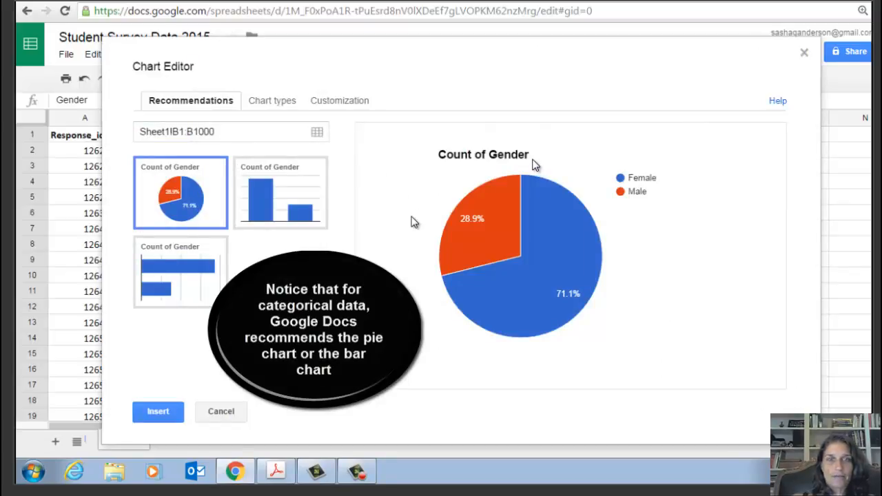
mouse_move(536, 157)
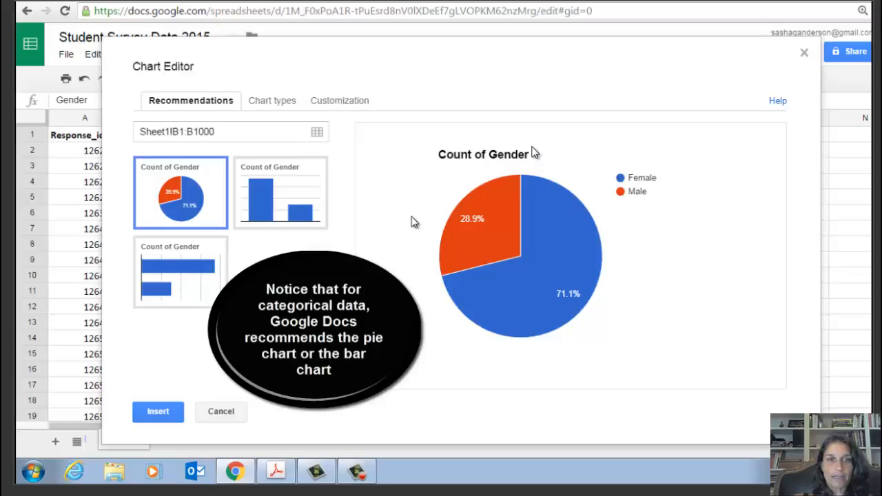
mouse_move(534, 147)
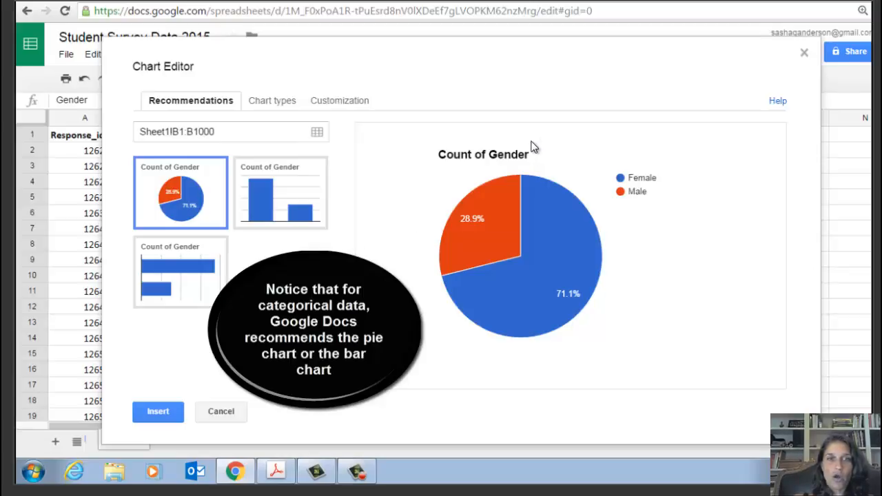
mouse_move(174, 270)
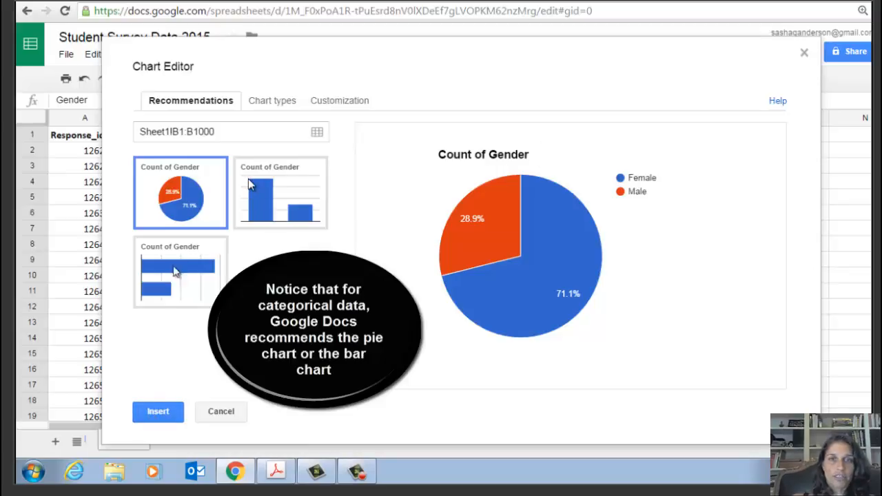
left_click(158, 411)
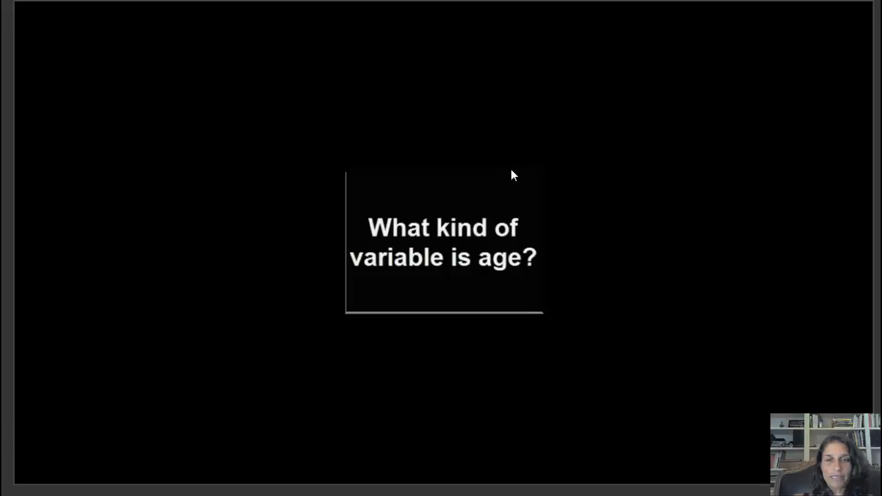
mouse_move(505, 162)
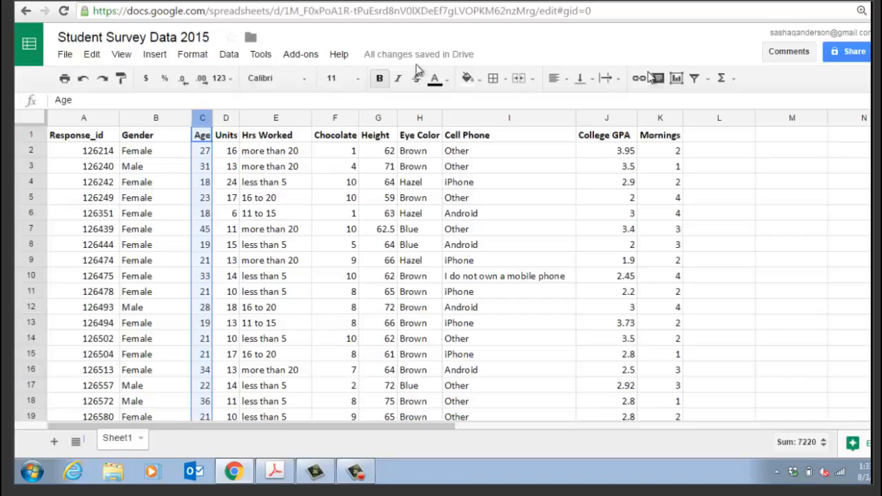
Start a chart of the Age column and browse the full catalogue of chart types
left_click(675, 78)
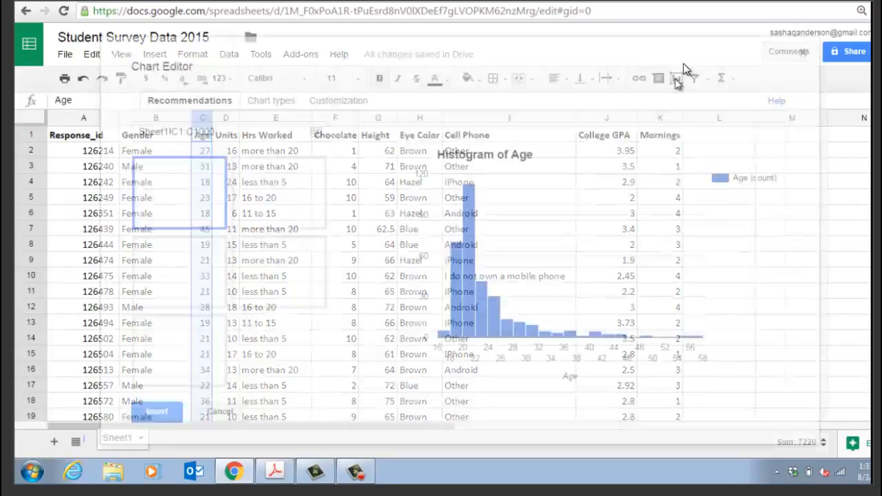
left_click(265, 100)
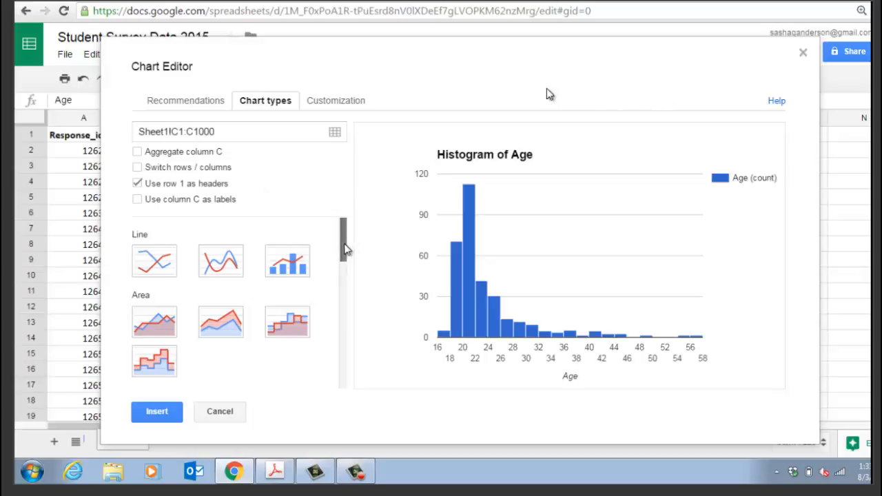
Preview Age as a 3D pie, then a flat pie, paging through its legend
left_click(287, 292)
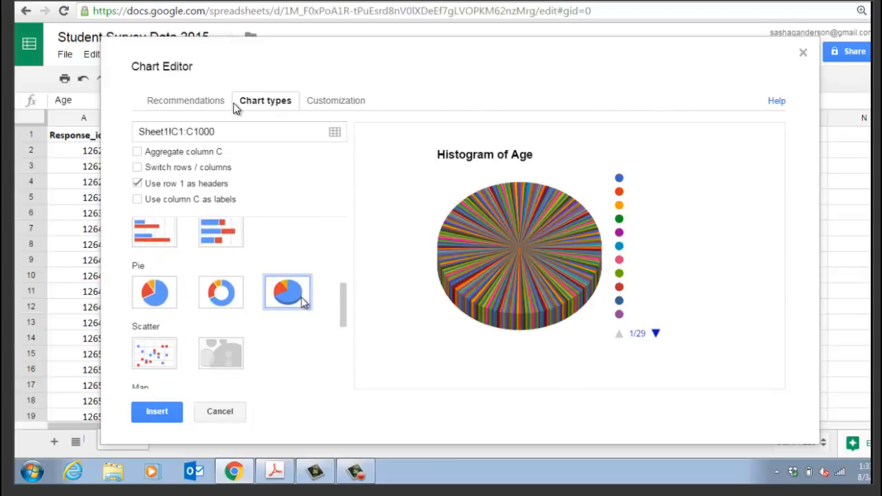
left_click(154, 292)
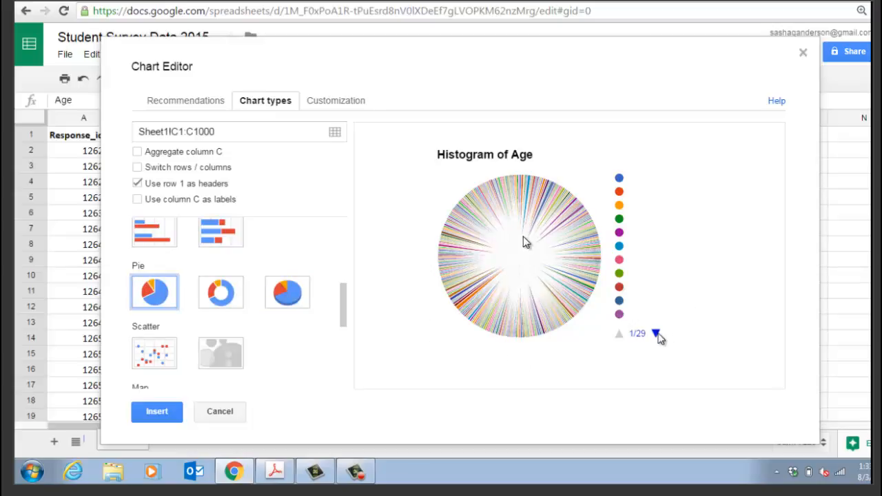
left_click(656, 334)
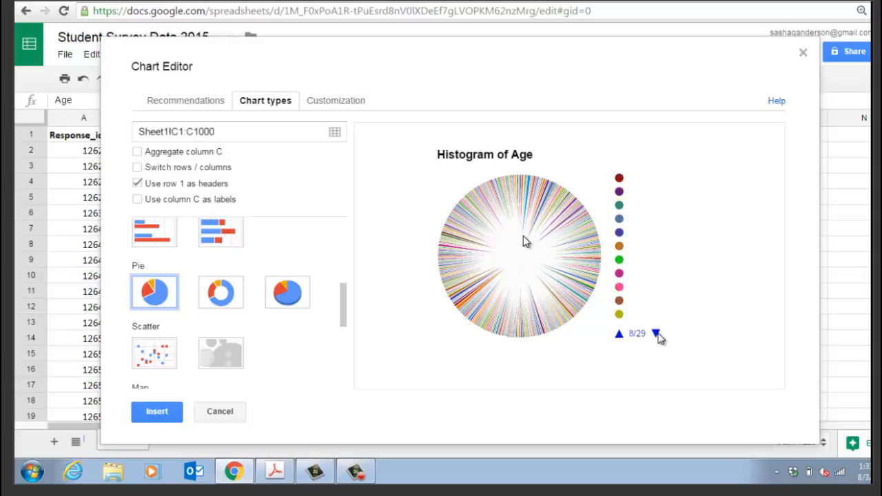
left_click(655, 334)
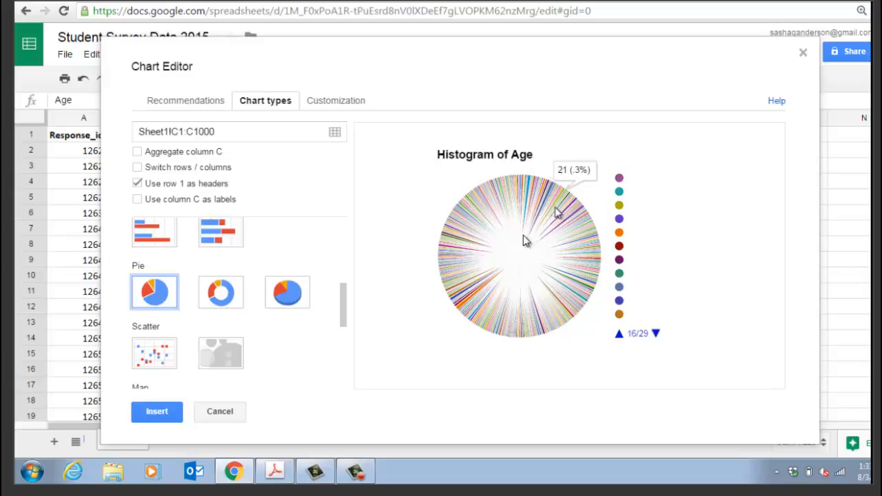
mouse_move(575, 241)
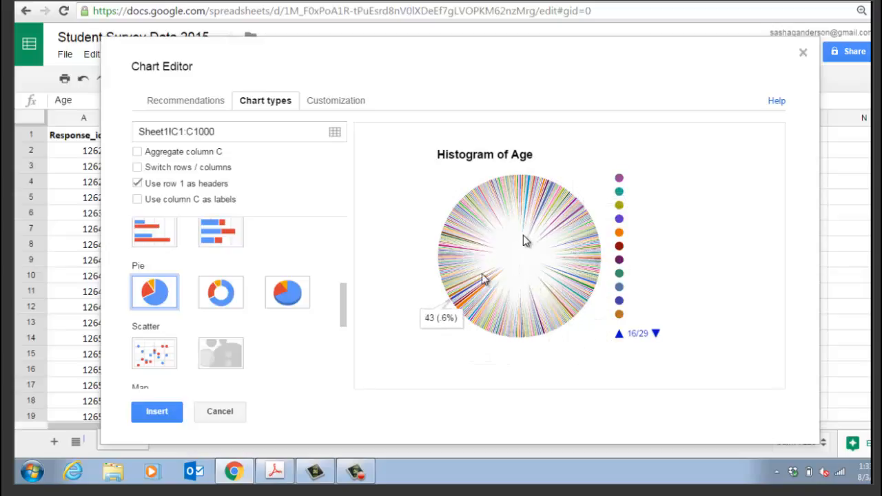
mouse_move(227, 181)
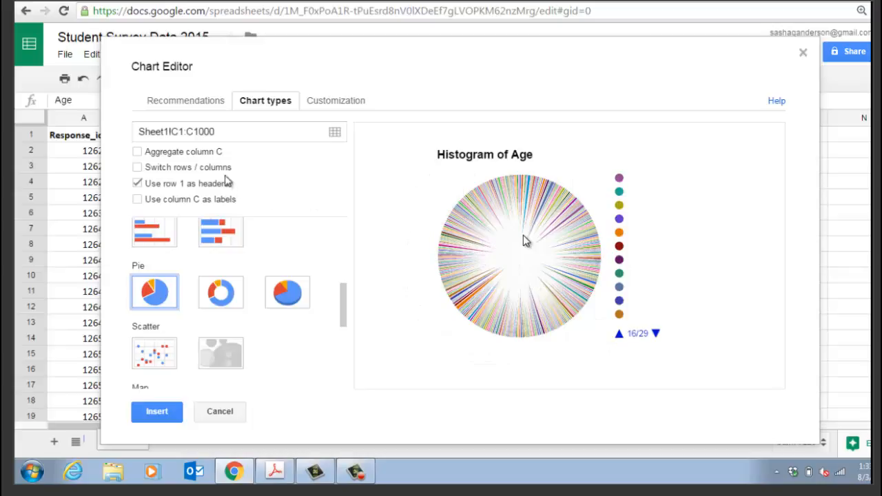
Switch the Age preview back to the recommended Histogram of Age
left_click(185, 101)
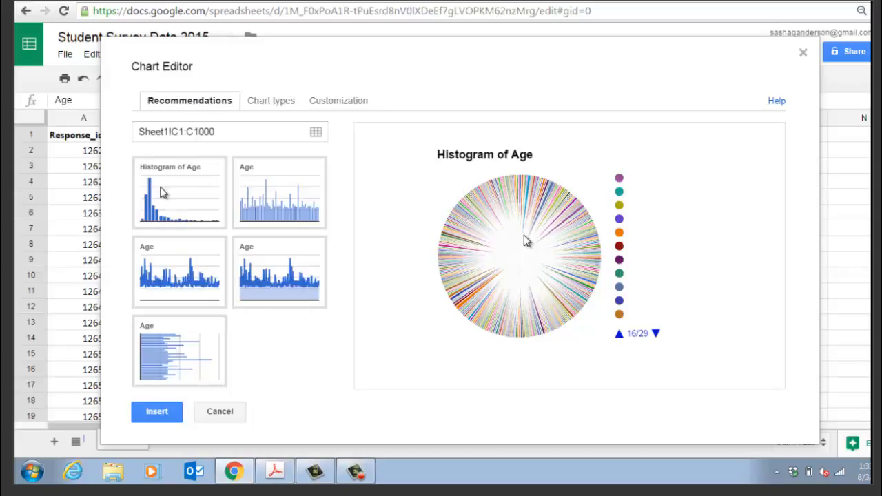
left_click(179, 193)
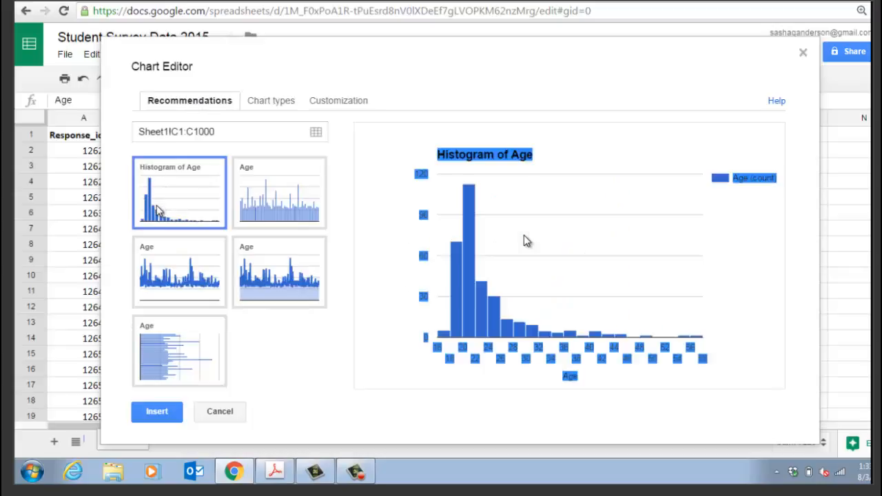
mouse_move(815, 221)
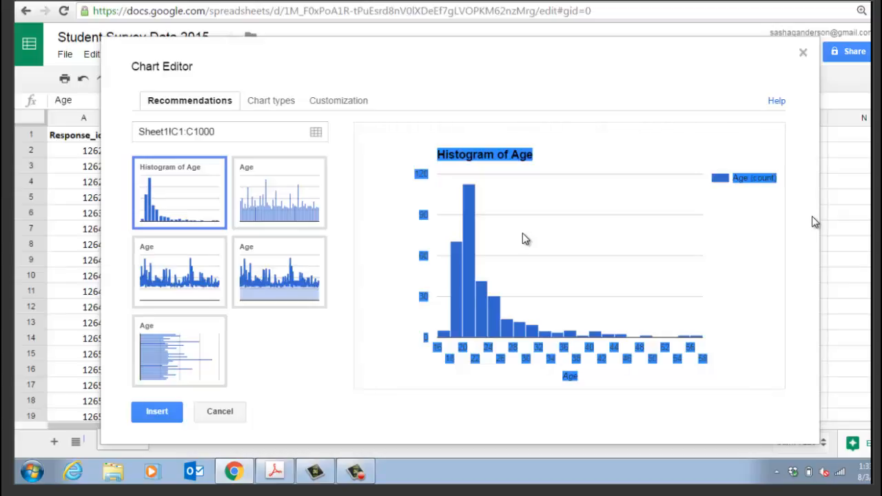
mouse_move(469, 274)
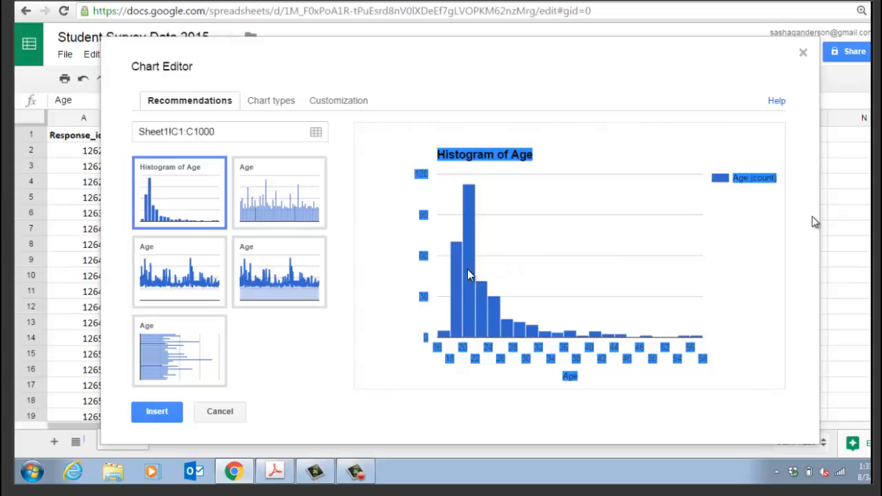
mouse_move(597, 338)
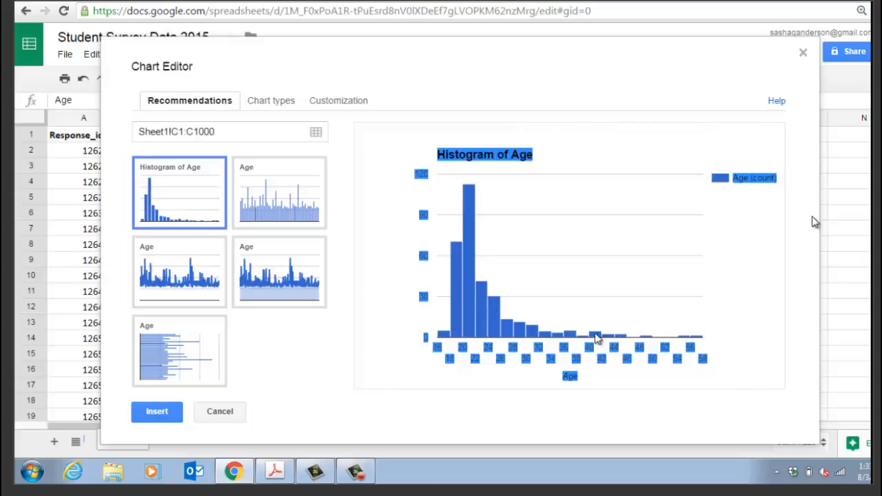
mouse_move(434, 219)
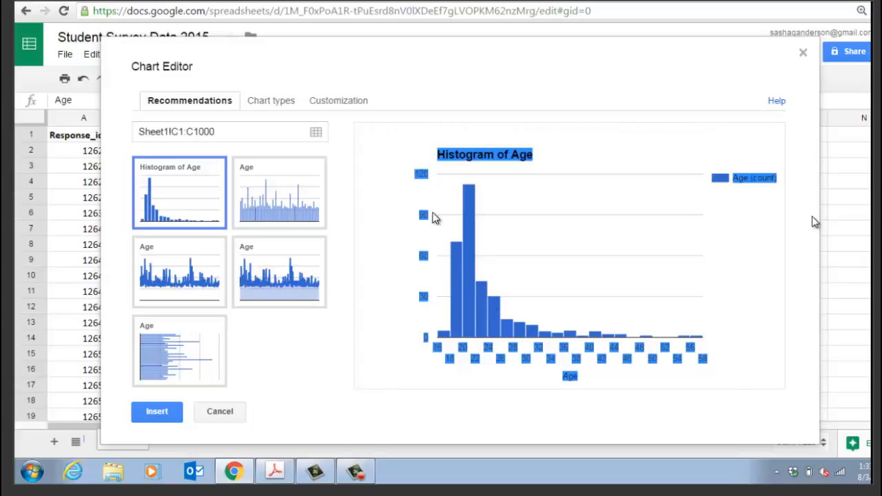
mouse_move(512, 226)
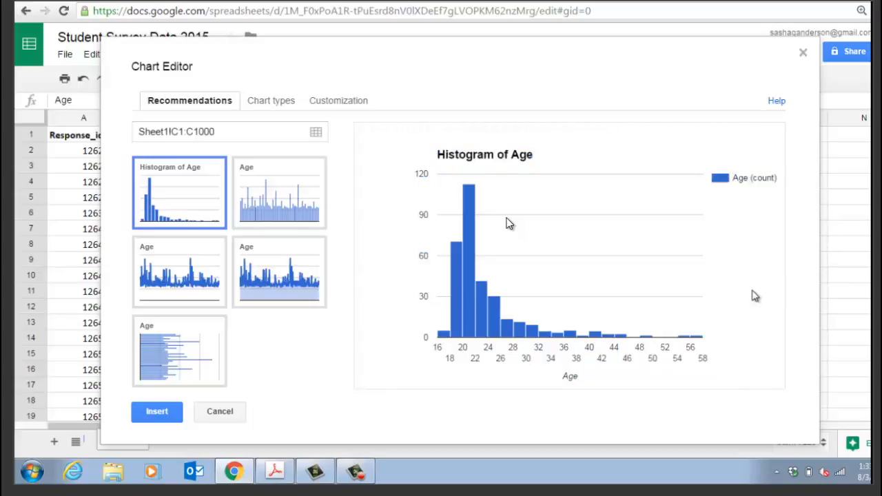
mouse_move(444, 343)
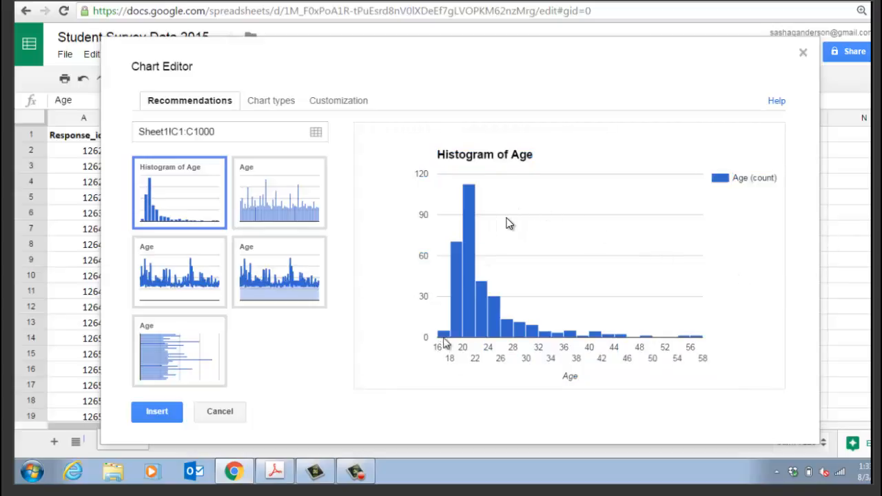
mouse_move(444, 337)
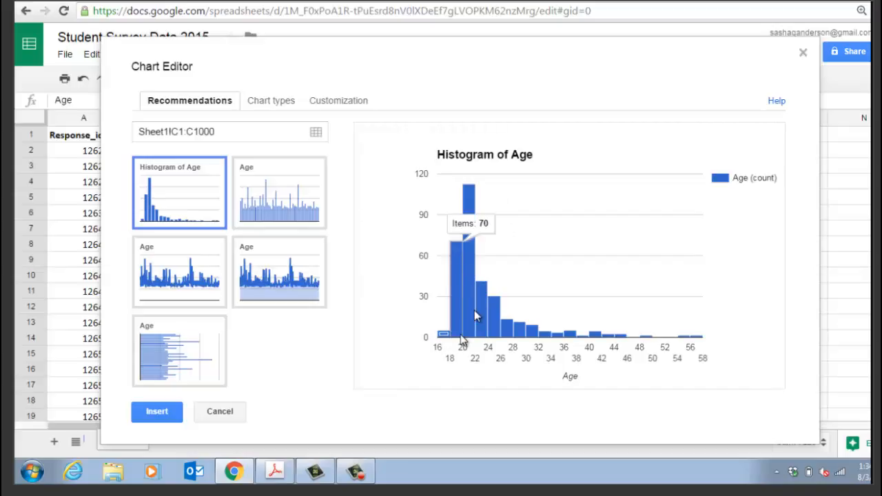
mouse_move(457, 347)
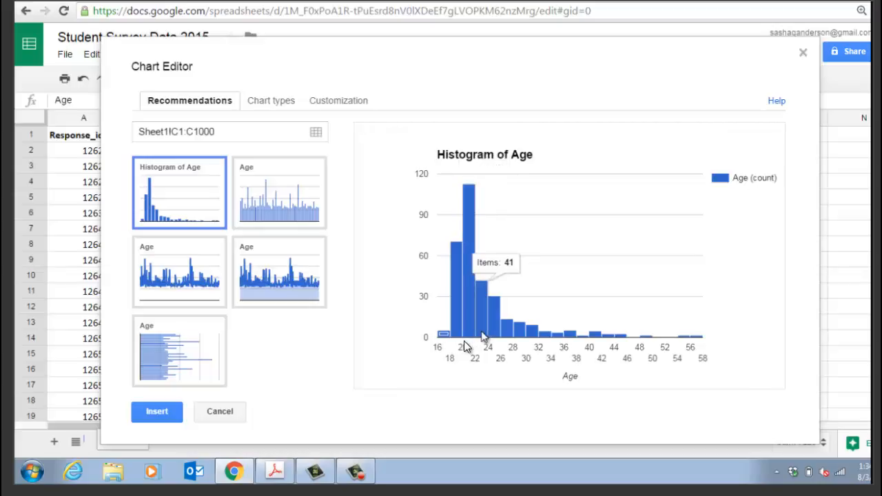
mouse_move(510, 338)
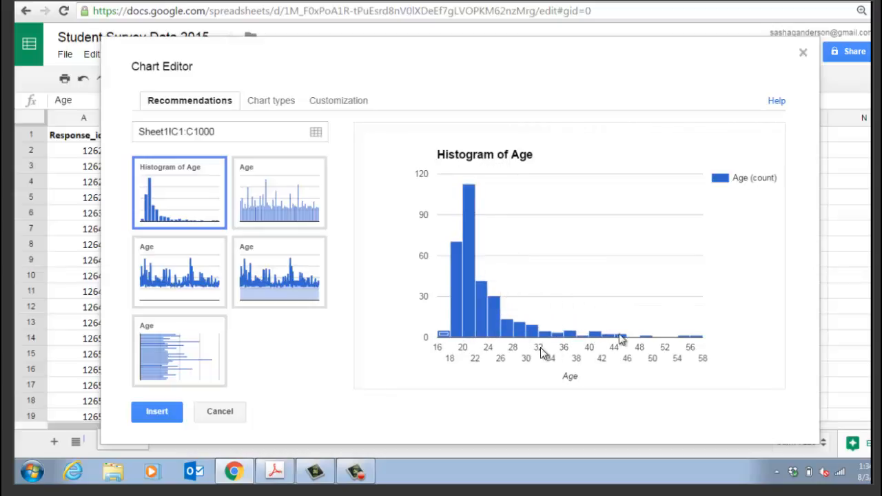
mouse_move(700, 341)
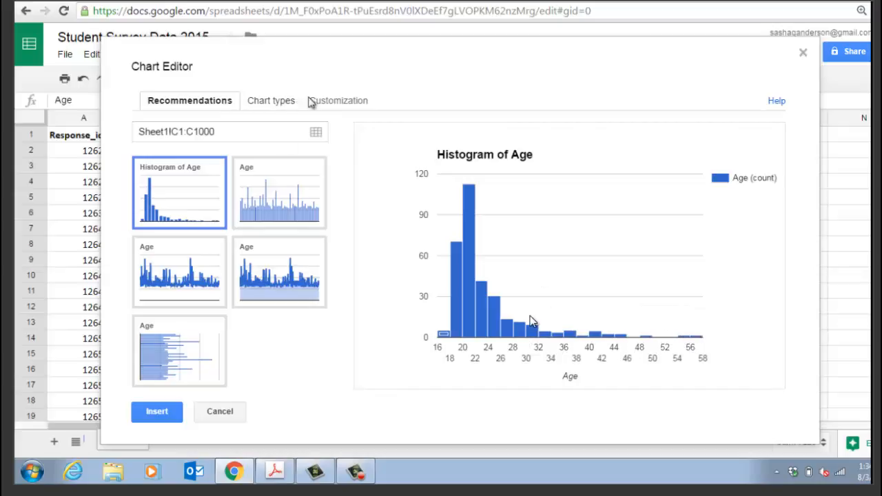
Adjust the Age histogram's bucket size, trying 10, 20, 5 and 3 before settling on 2
left_click(334, 100)
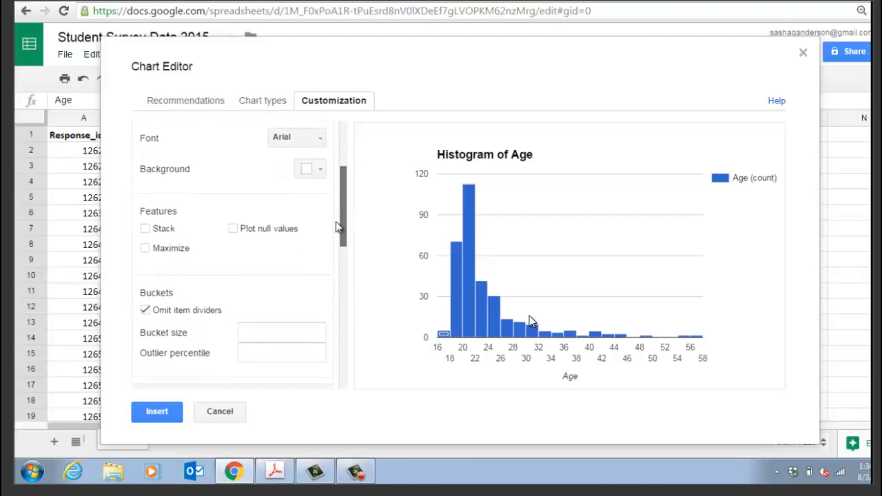
left_click(281, 240)
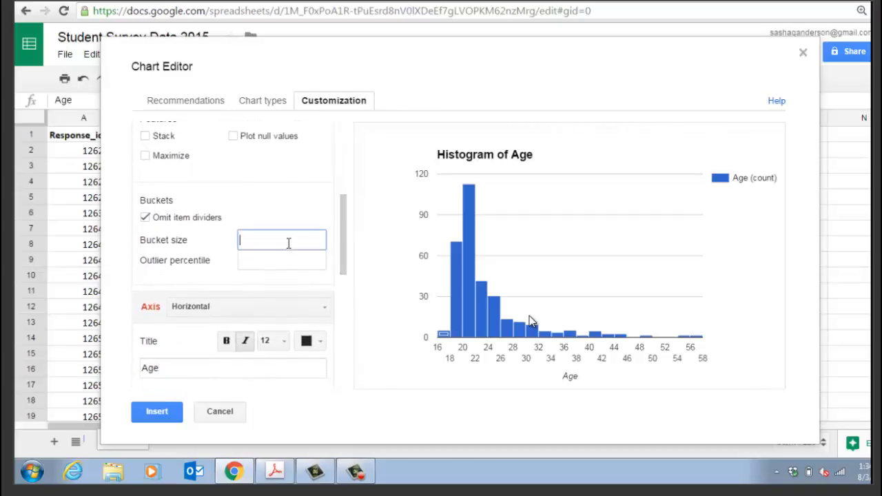
type("10")
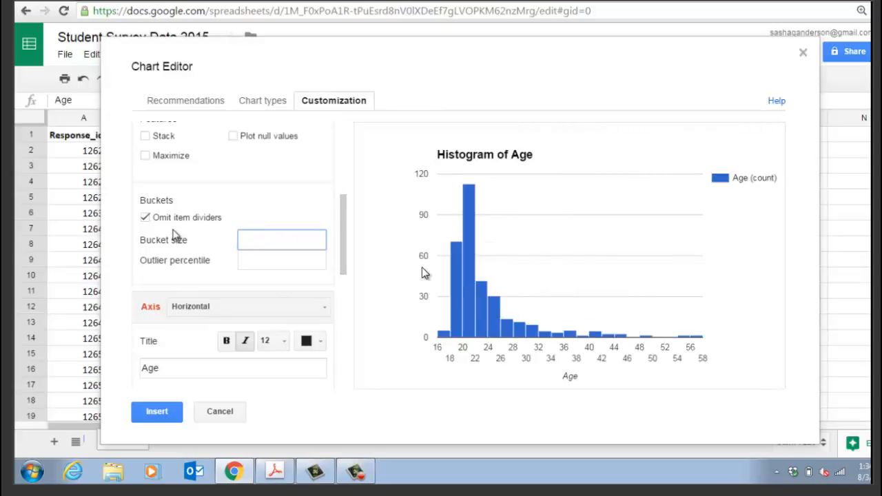
type("20")
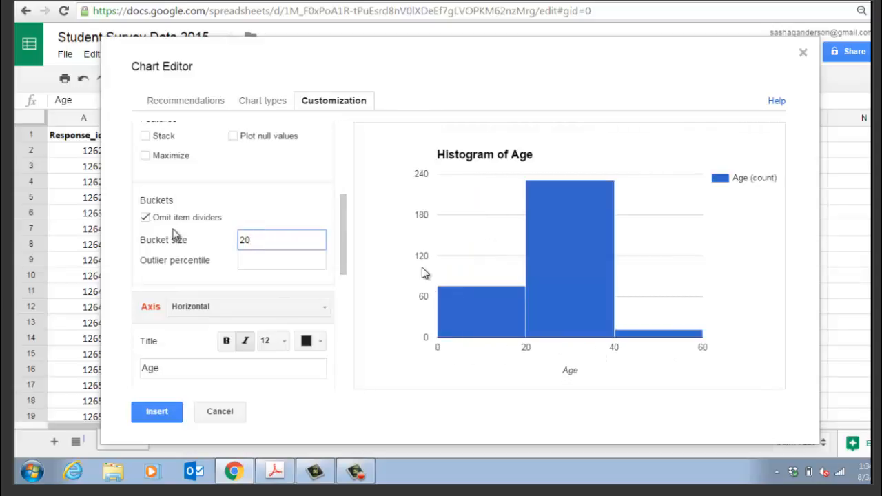
left_click(281, 240)
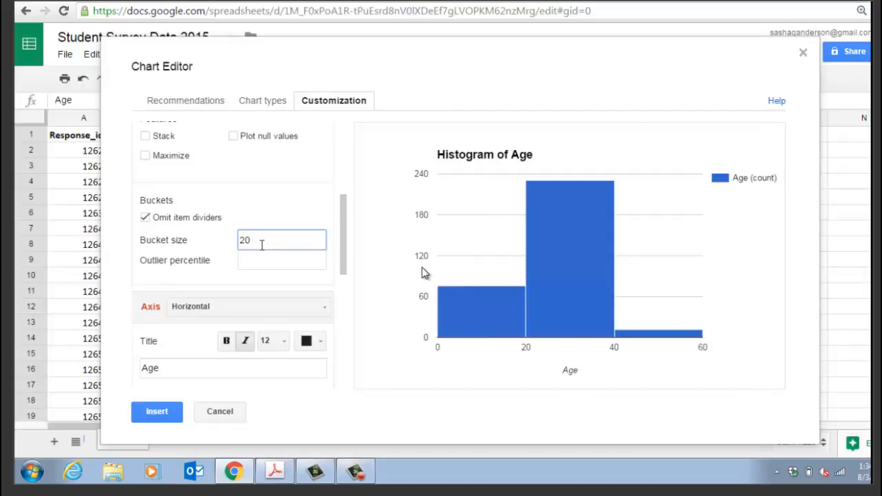
mouse_move(414, 313)
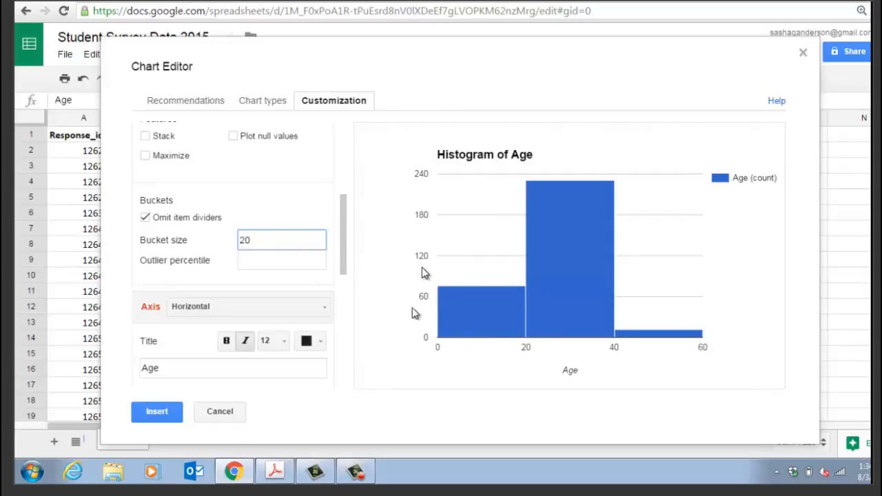
mouse_move(467, 319)
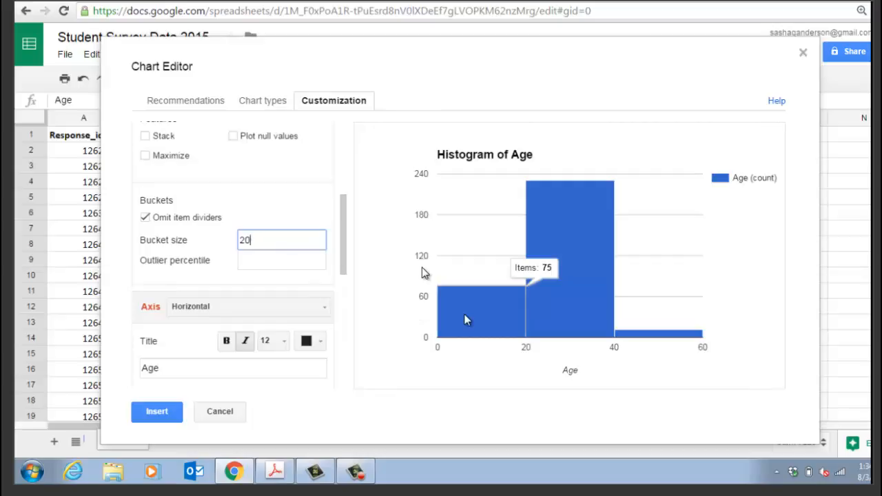
mouse_move(570, 318)
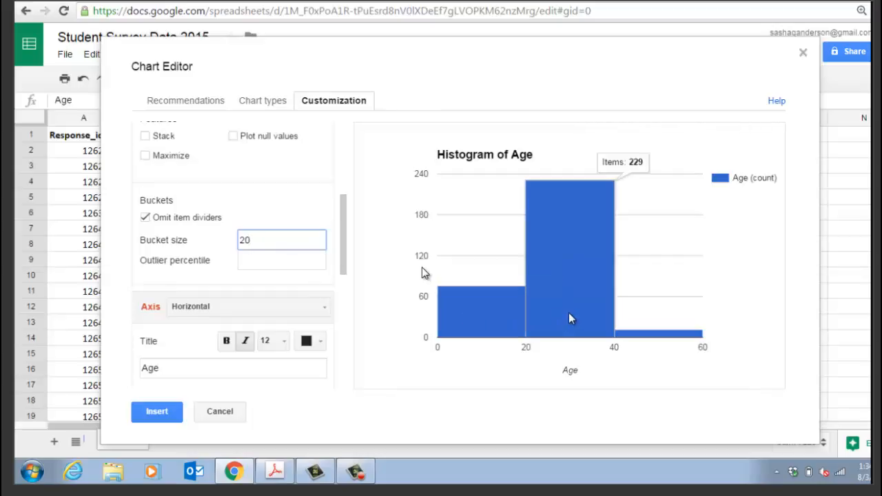
mouse_move(654, 343)
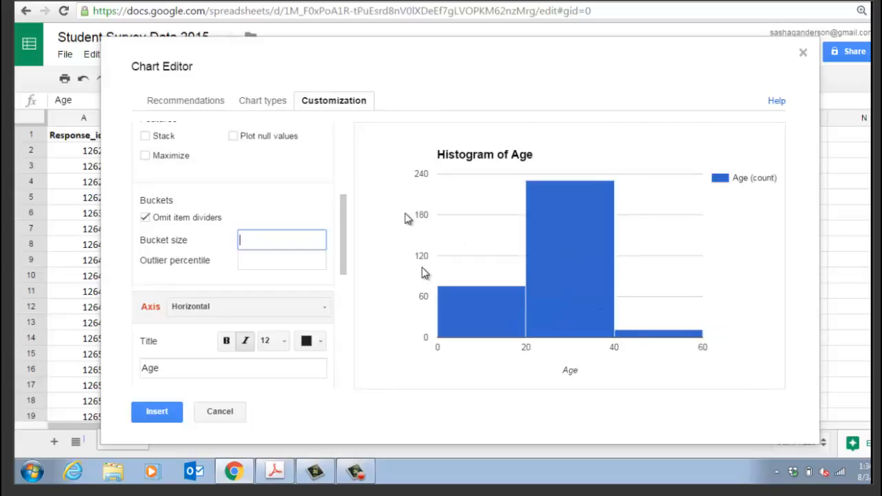
type("5")
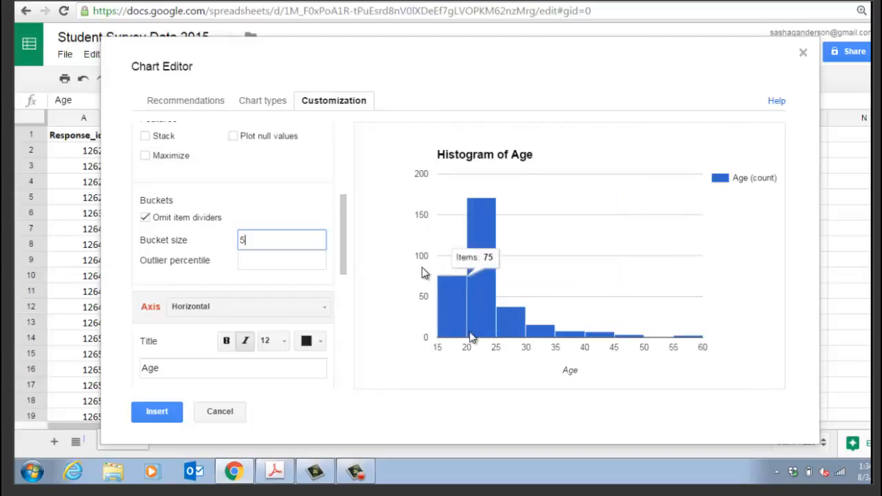
mouse_move(522, 337)
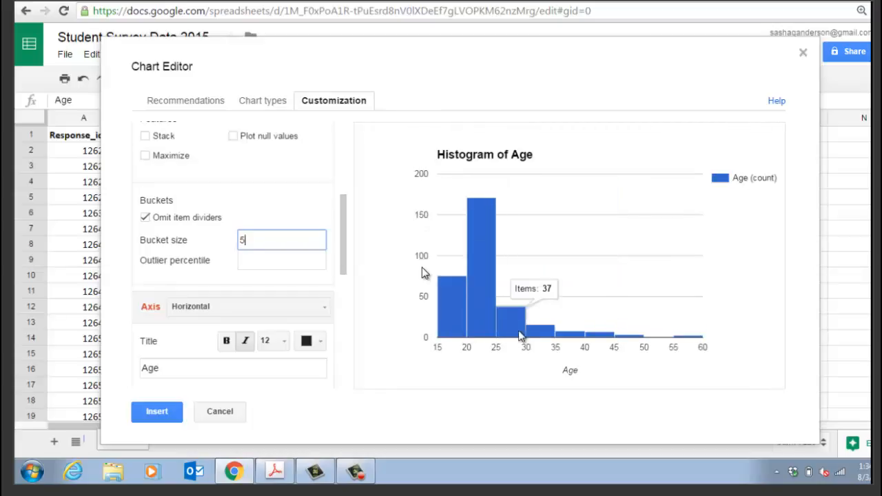
mouse_move(594, 336)
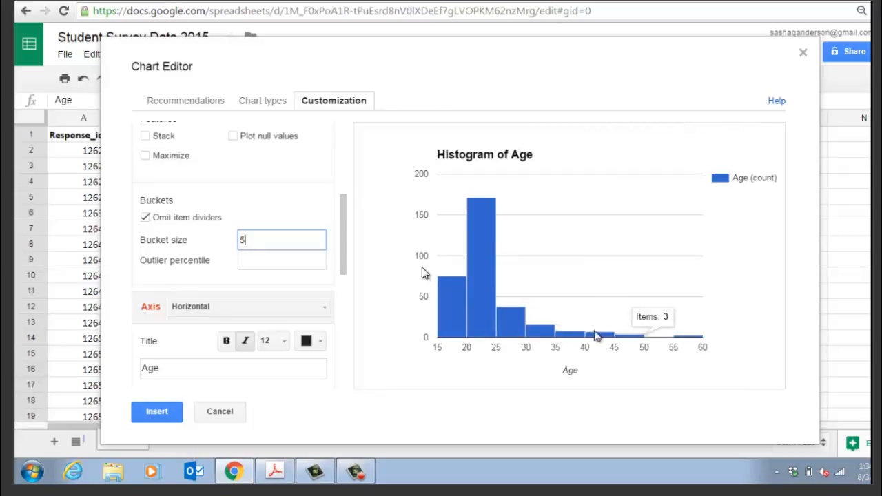
key("Backspace")
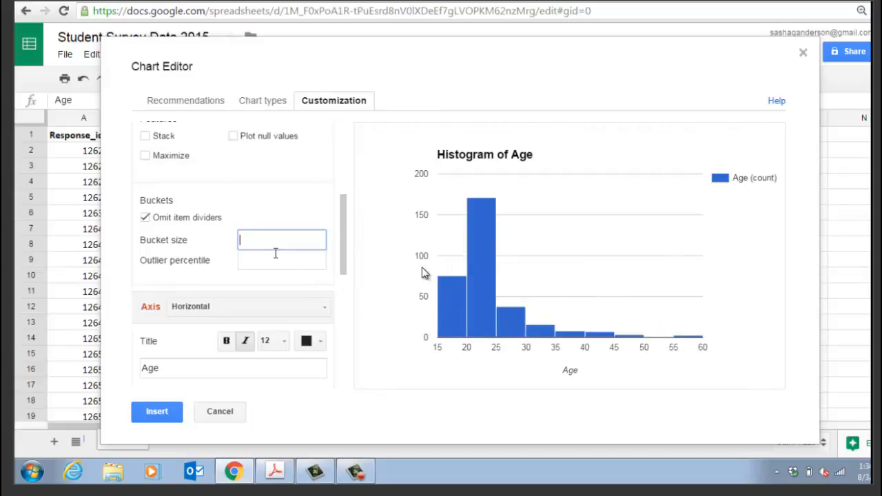
type("3")
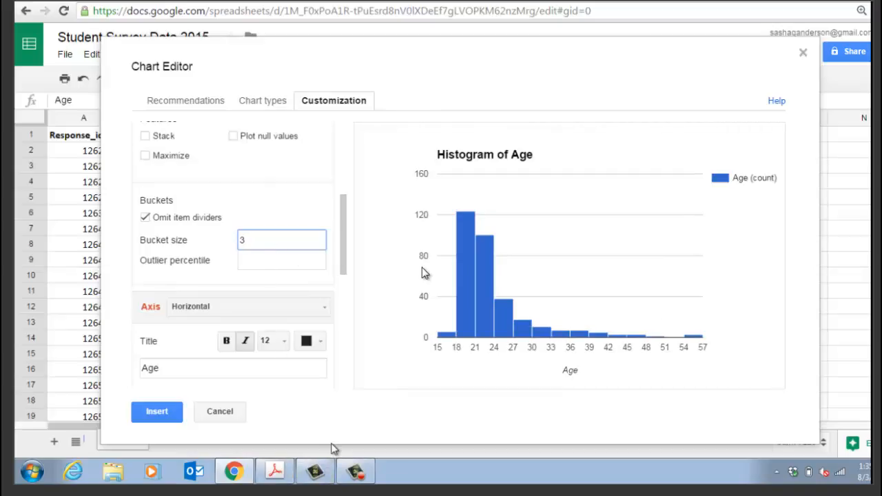
type("2")
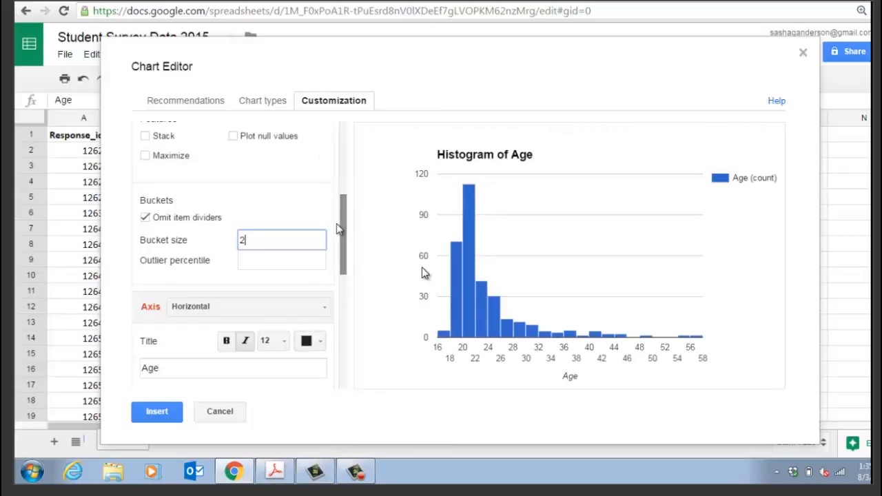
Change the Age histogram's bar colour to black
scroll("down", 3)
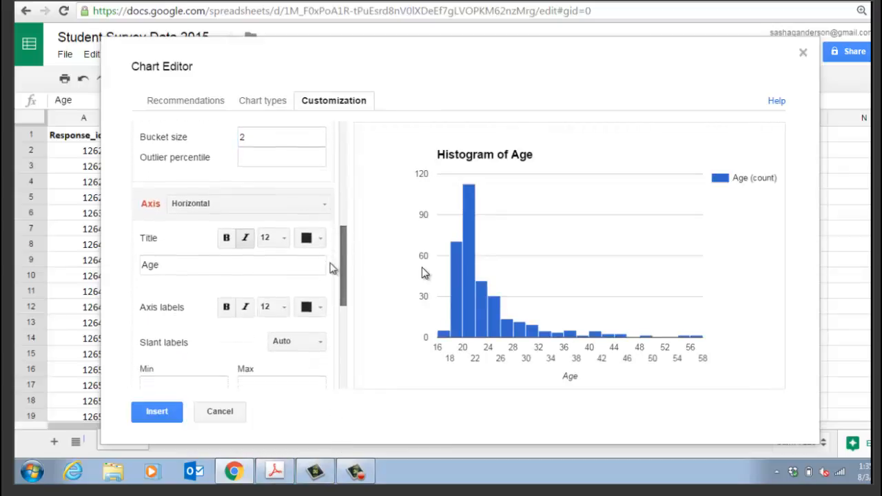
left_click(307, 364)
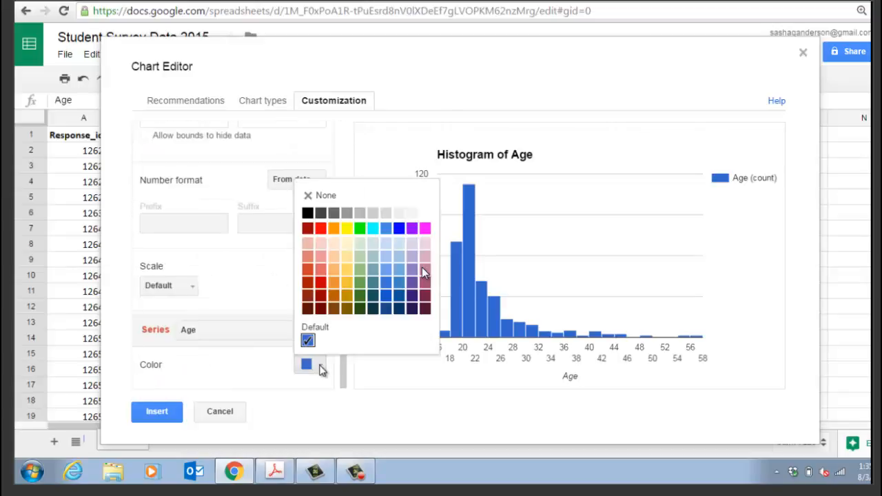
left_click(307, 212)
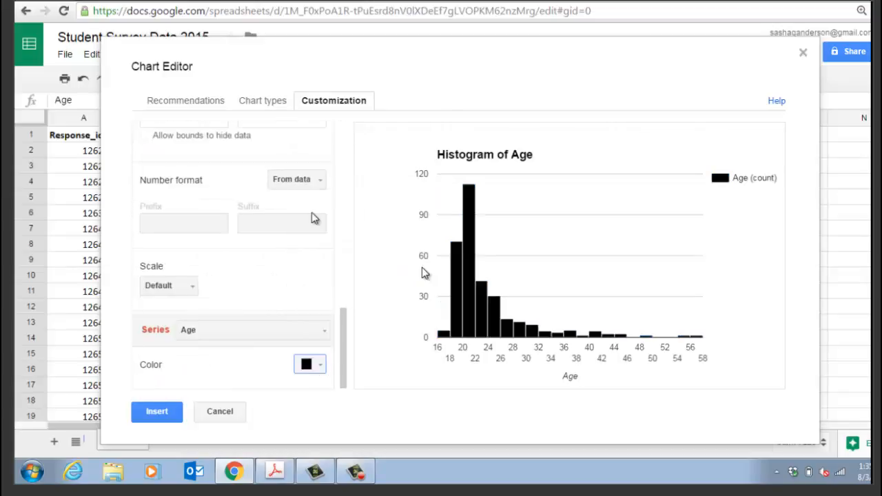
left_click(310, 364)
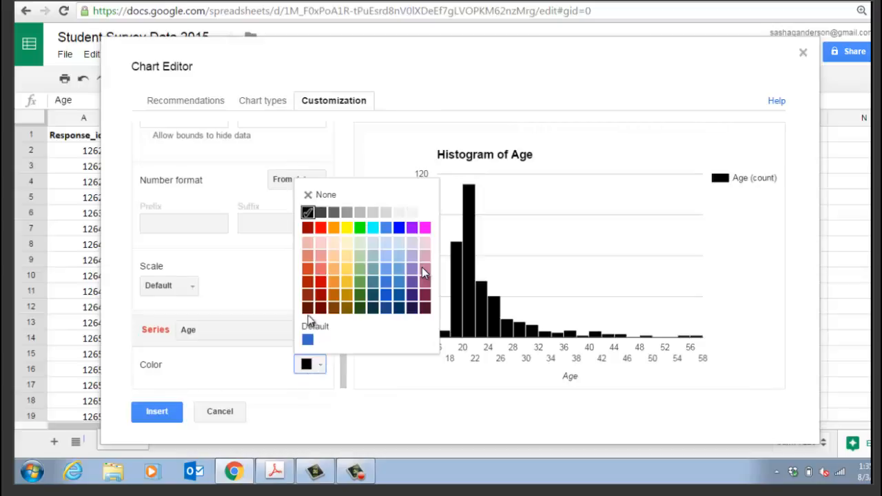
left_click(307, 291)
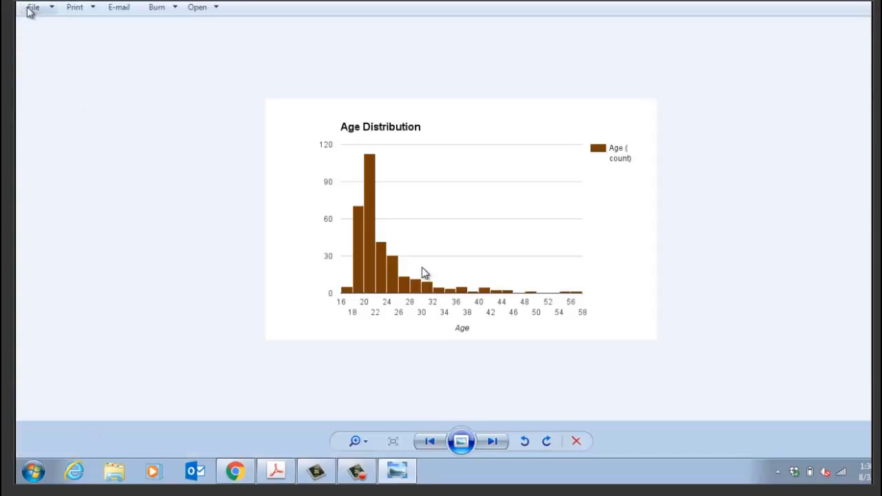
left_click(33, 7)
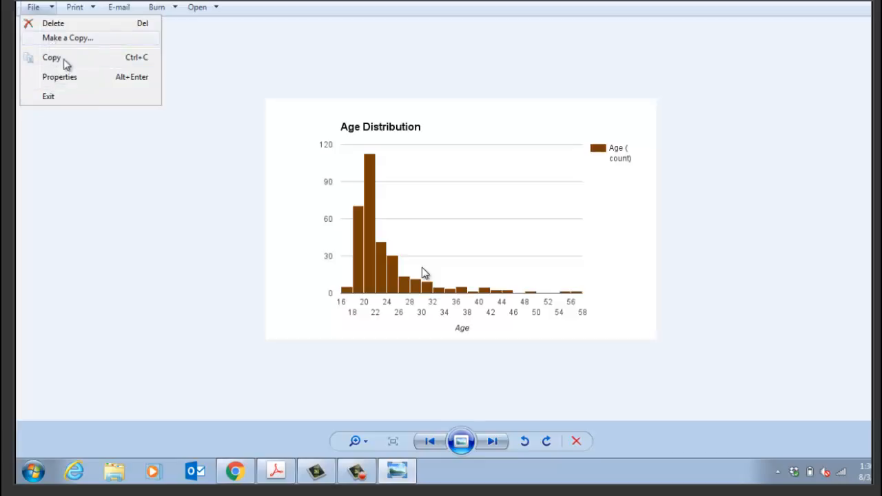
left_click(68, 38)
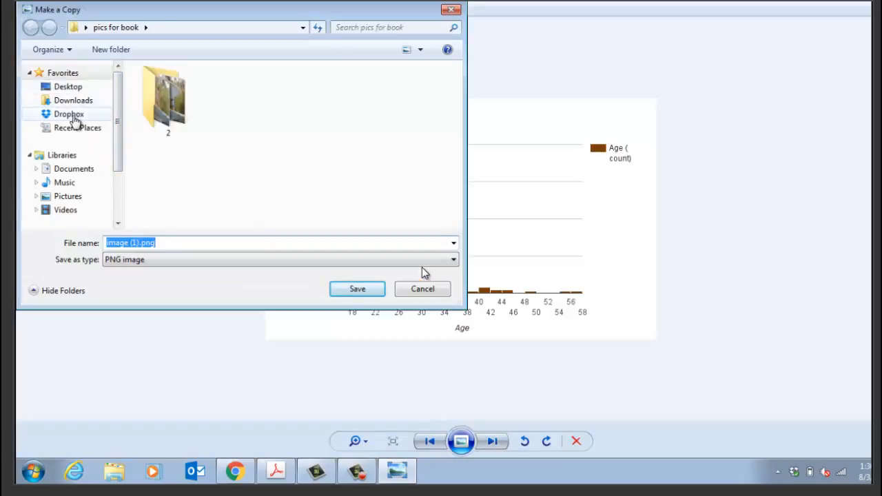
double_click(69, 114)
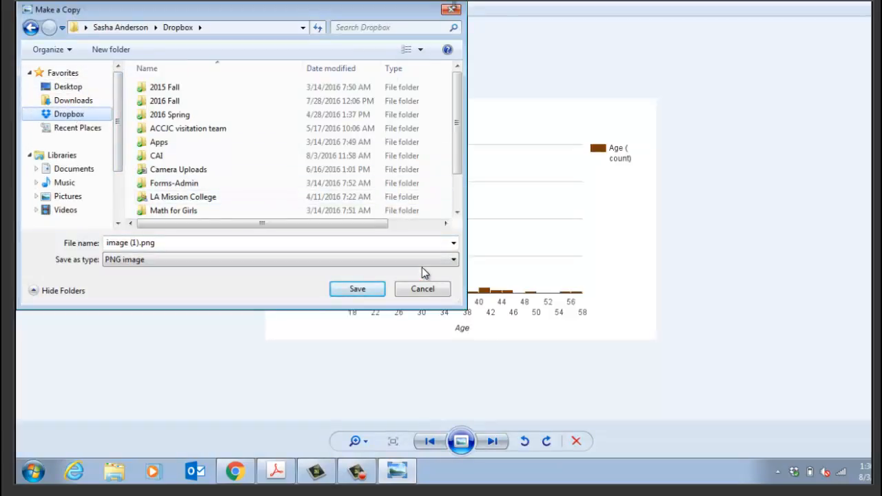
left_click(422, 289)
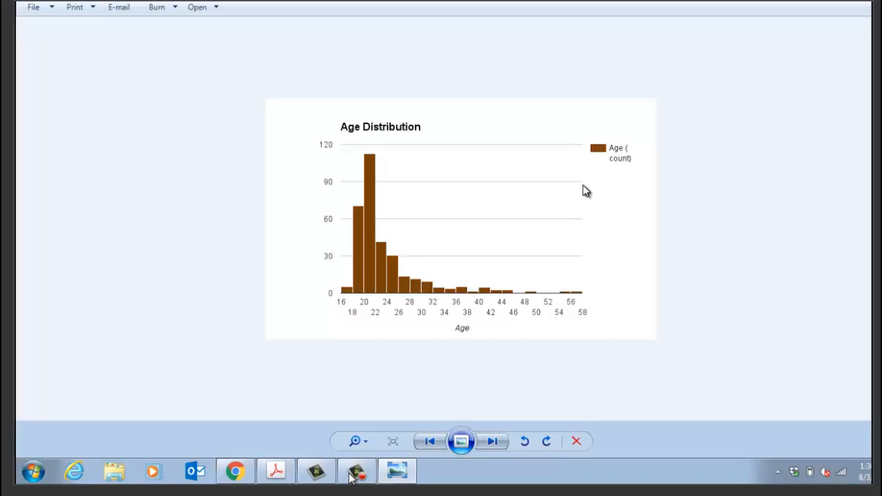
mouse_move(633, 152)
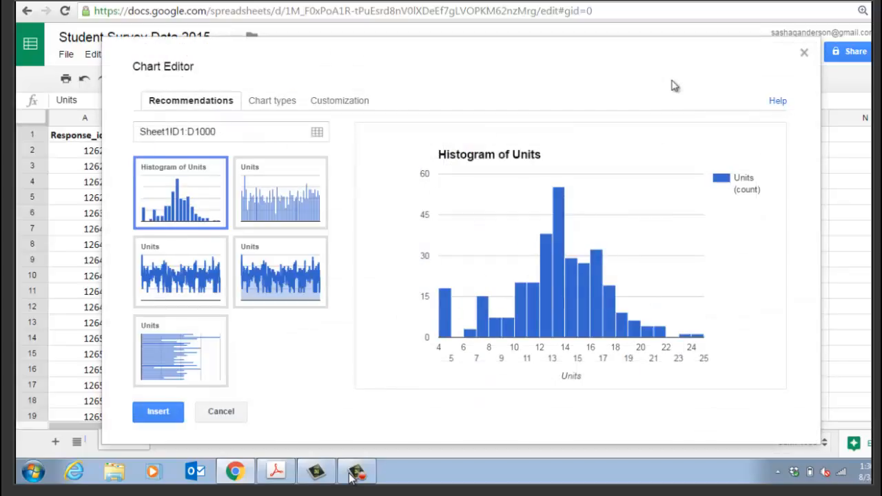
mouse_move(355, 234)
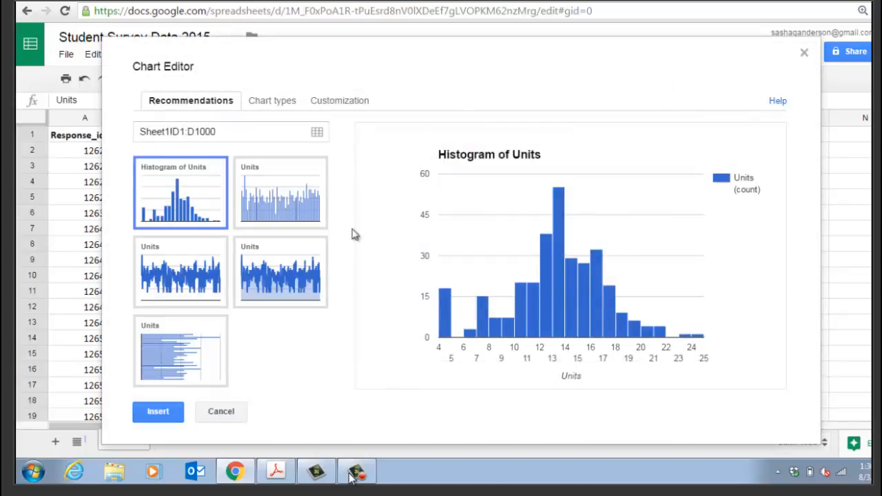
mouse_move(339, 100)
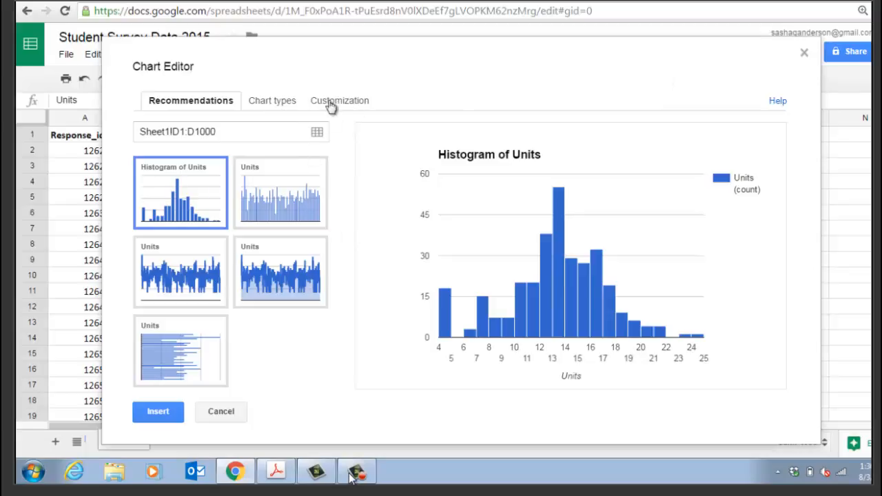
Set the Units histogram's bucket size to 3 and insert it into the sheet
left_click(339, 101)
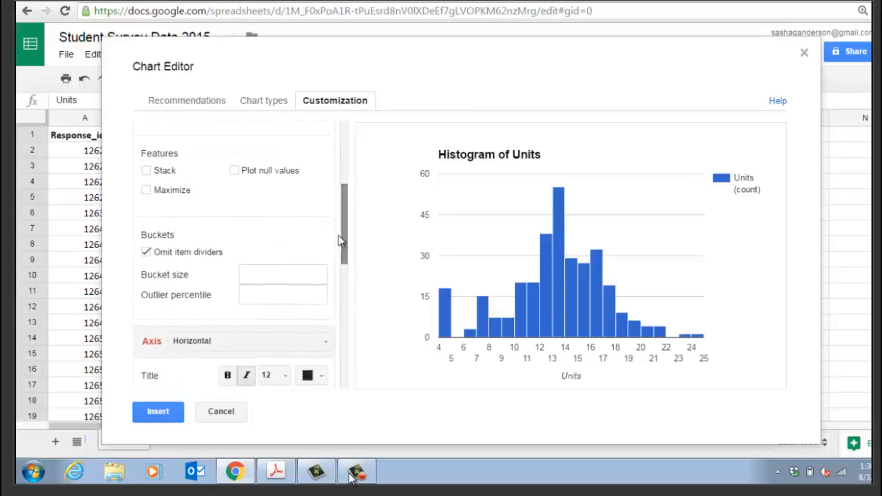
left_click(282, 274)
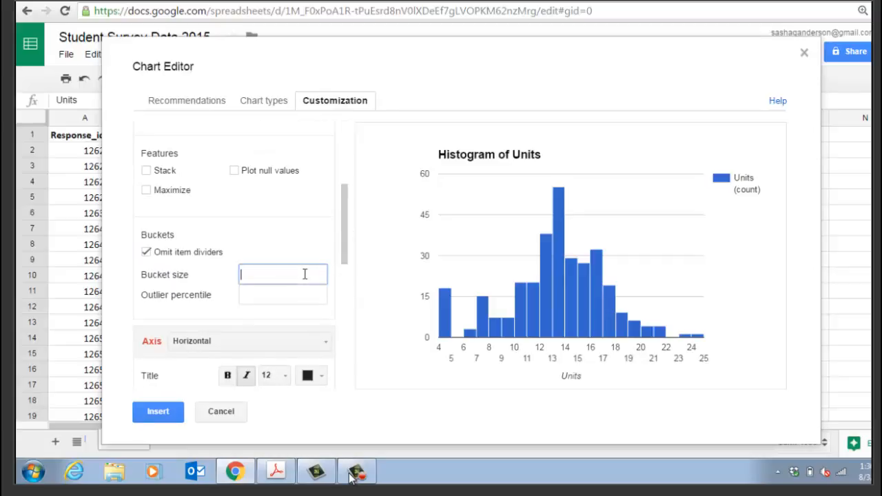
type("3")
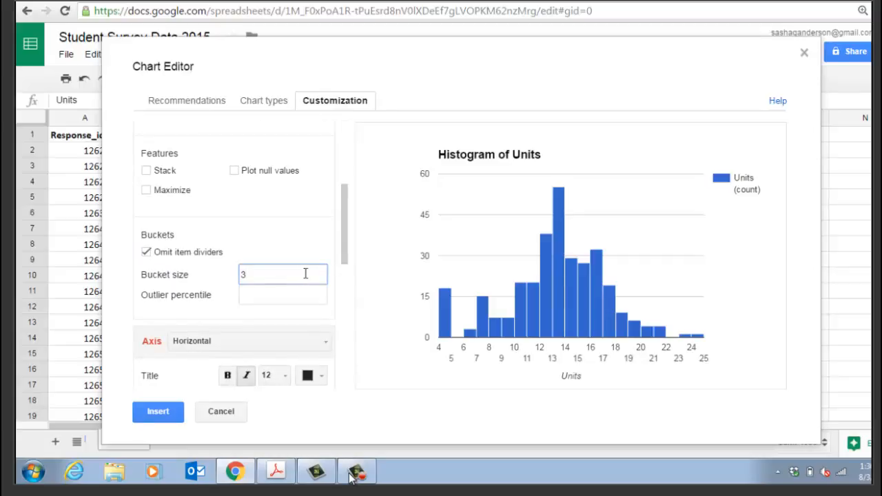
left_click(158, 412)
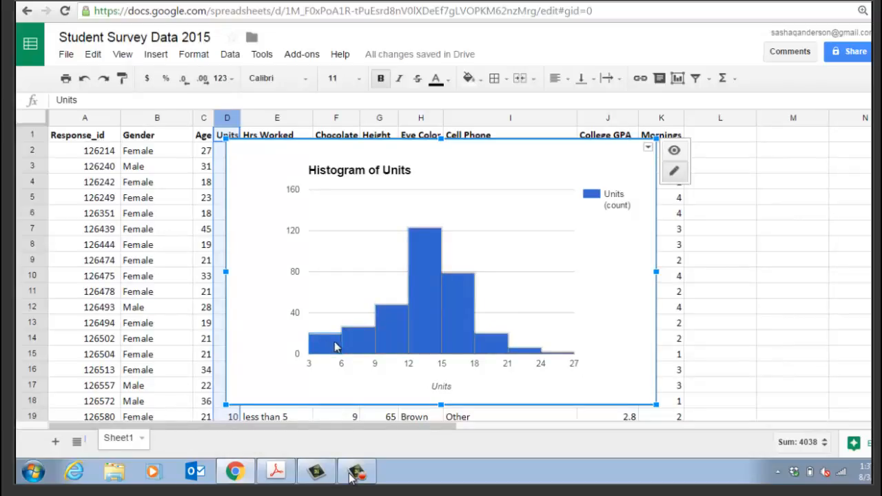
mouse_move(400, 342)
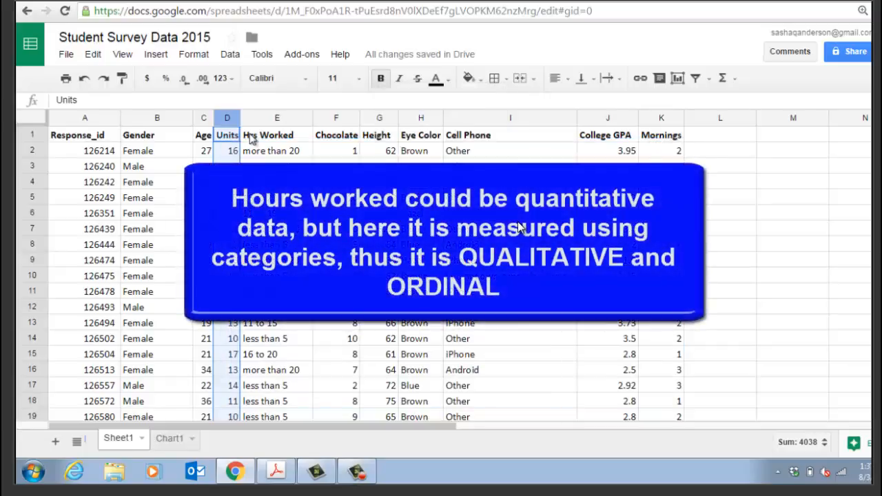
mouse_move(506, 121)
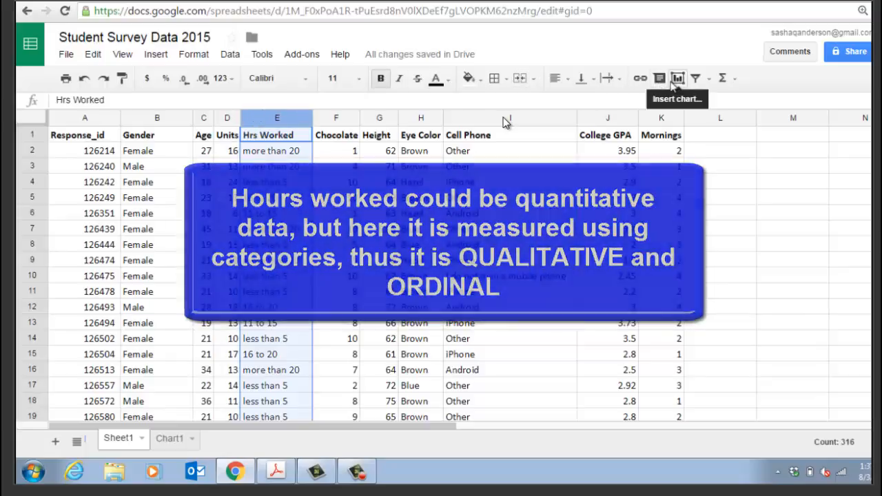
Insert a chart from column E to preview the Count of Hrs Worked column chart
left_click(678, 78)
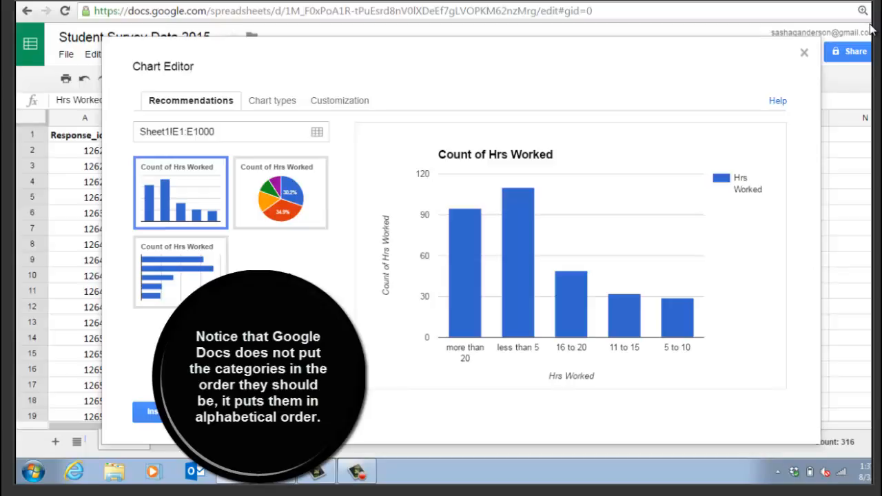
mouse_move(427, 391)
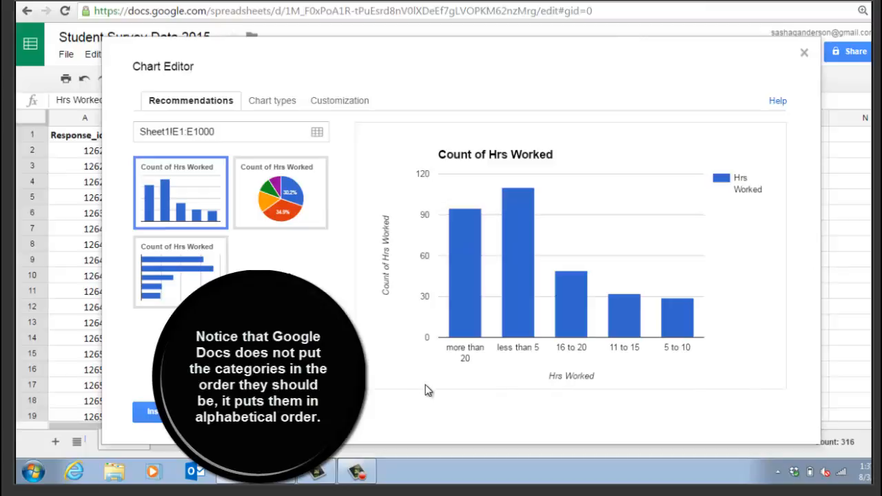
mouse_move(567, 345)
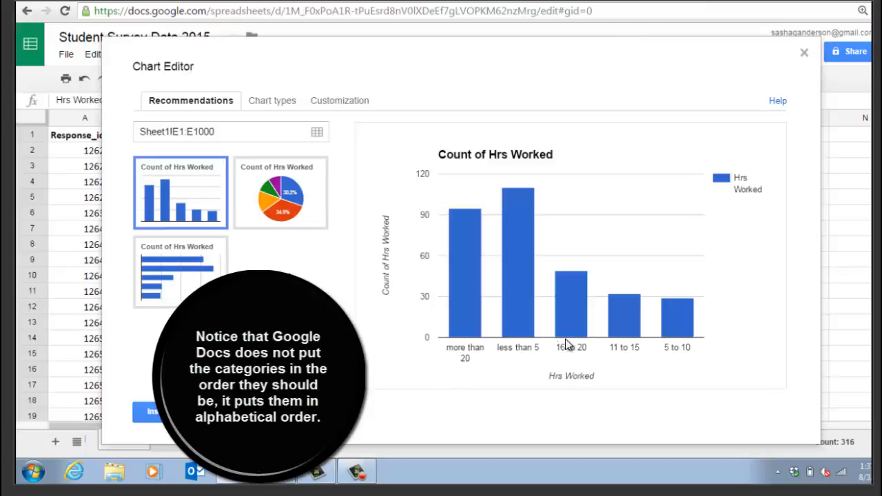
mouse_move(560, 299)
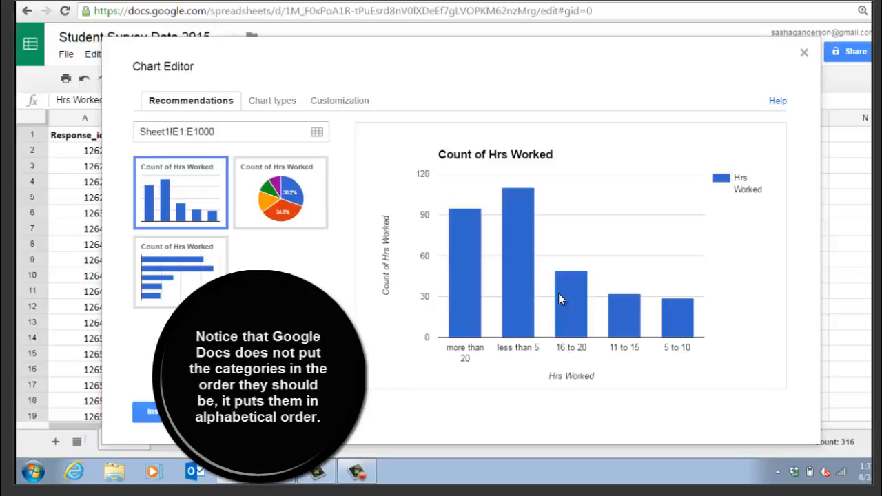
Discard the Hrs Worked chart, insert a Chocolate histogram with bucket size 1, and open its menu
left_click(804, 51)
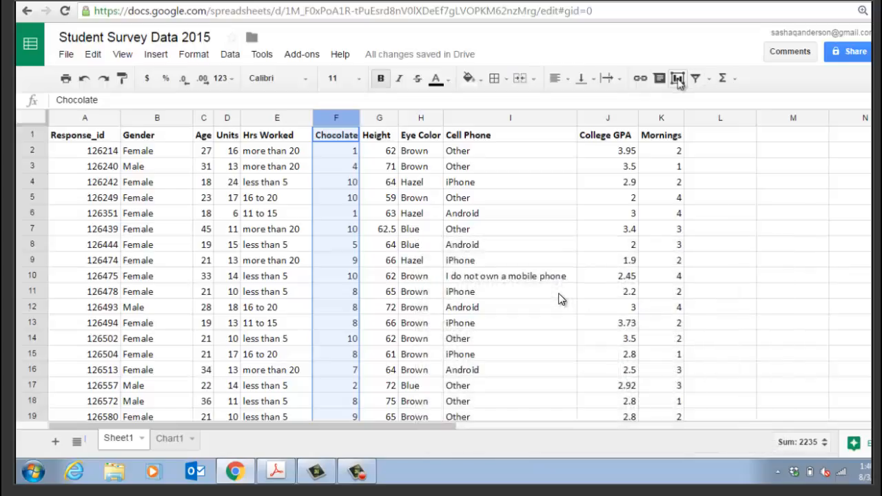
left_click(677, 78)
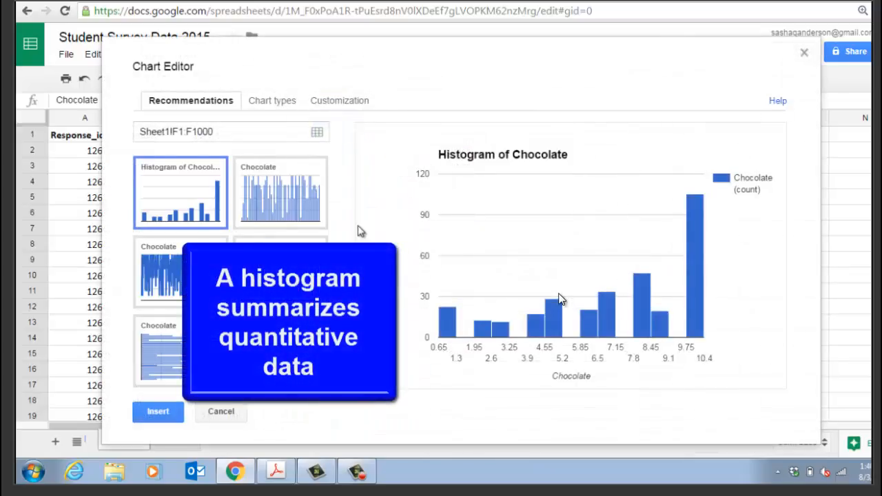
mouse_move(349, 221)
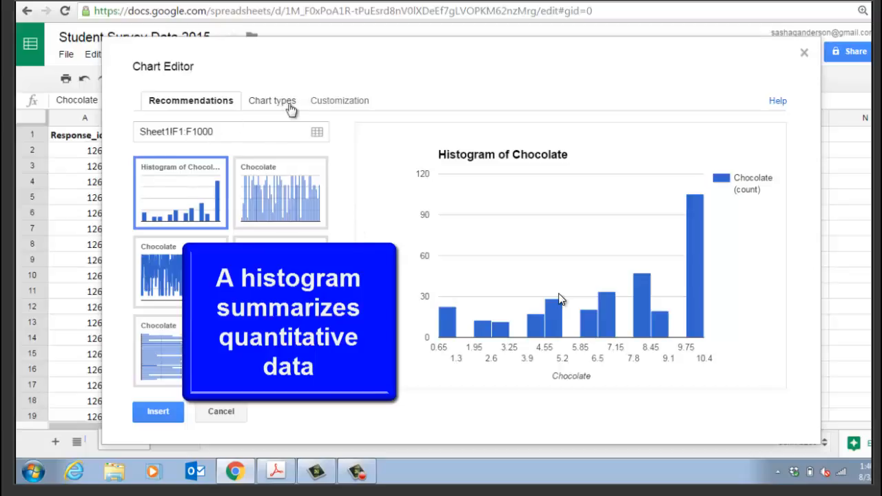
left_click(335, 101)
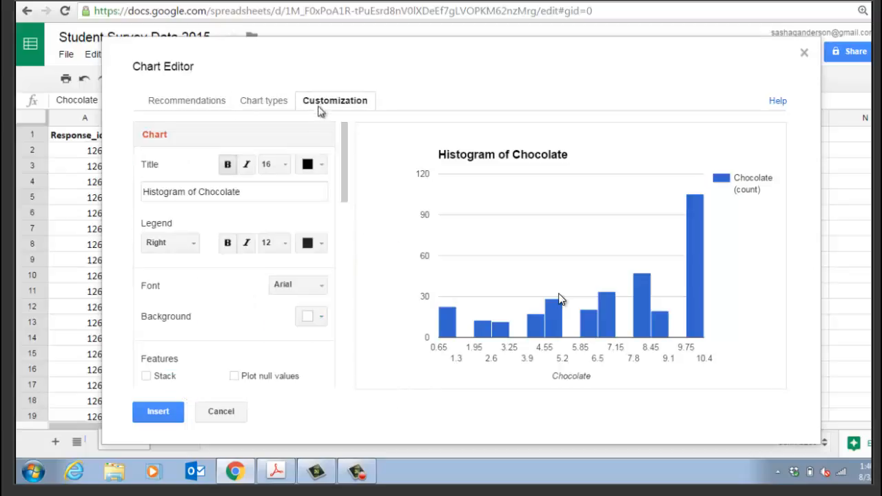
scroll("down", 3)
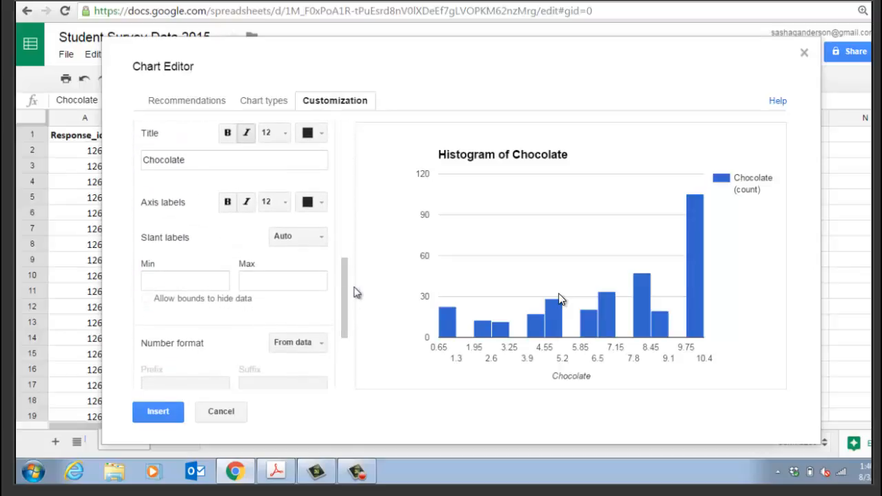
scroll("down", 3)
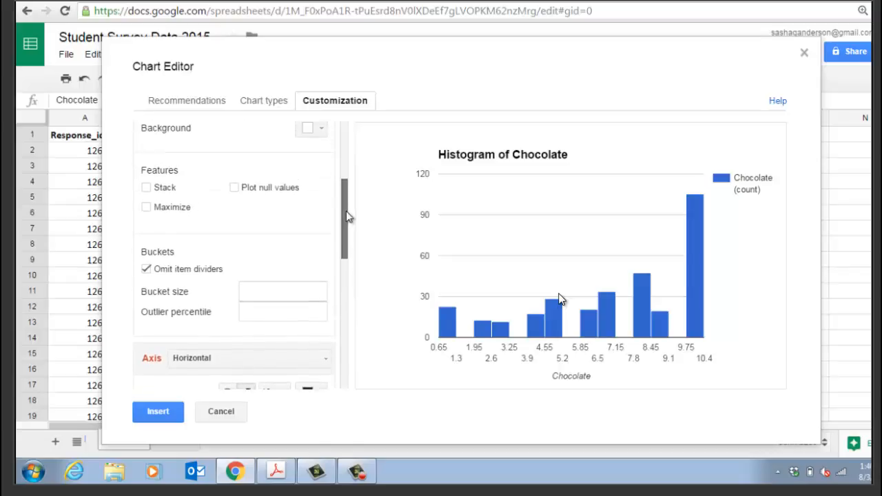
type("1")
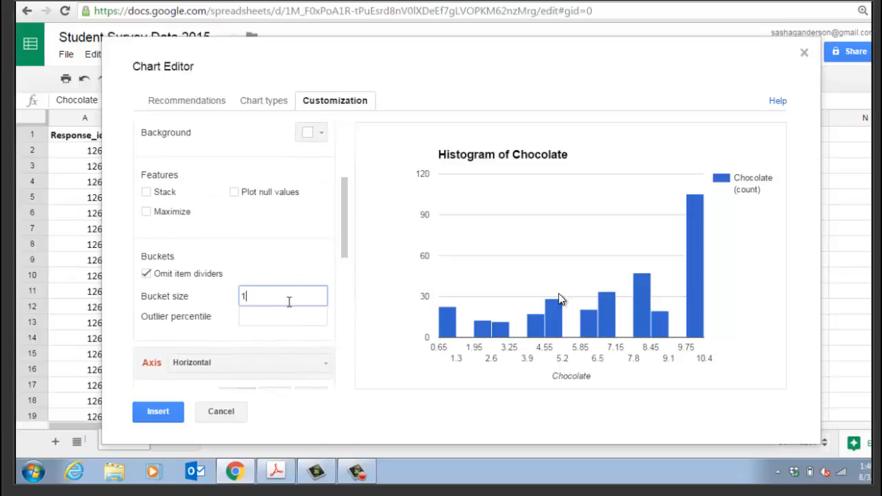
left_click(158, 411)
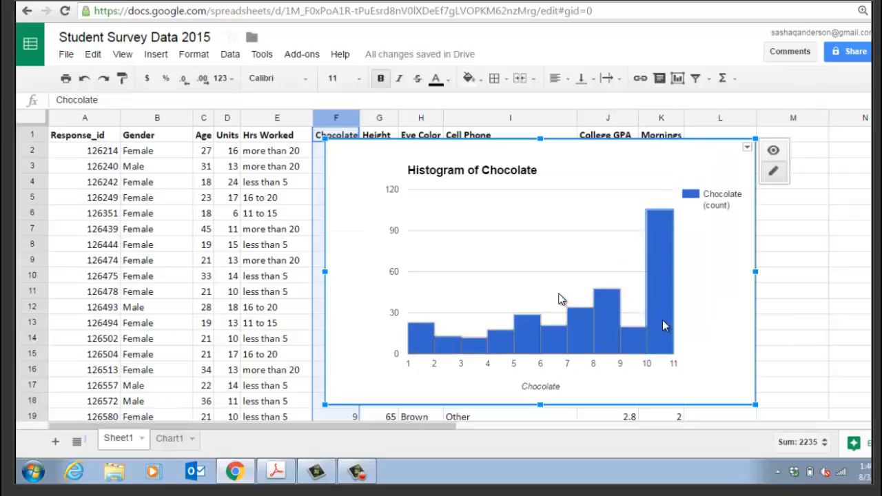
mouse_move(716, 226)
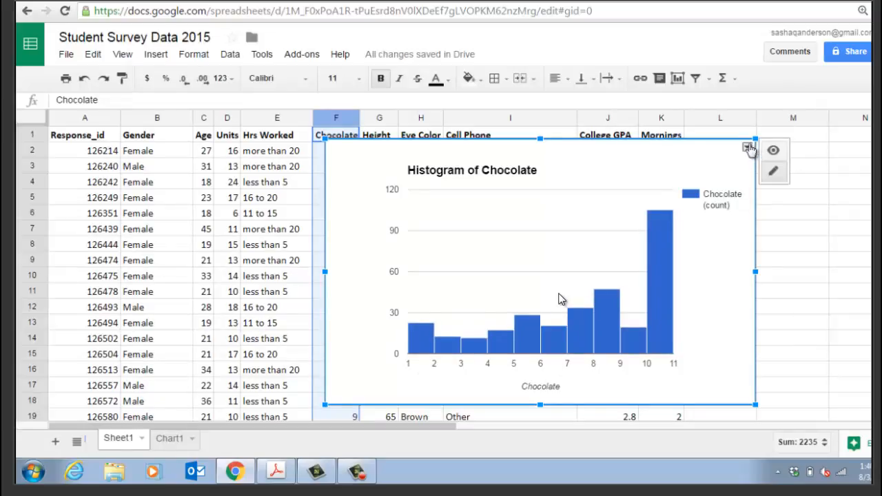
left_click(747, 150)
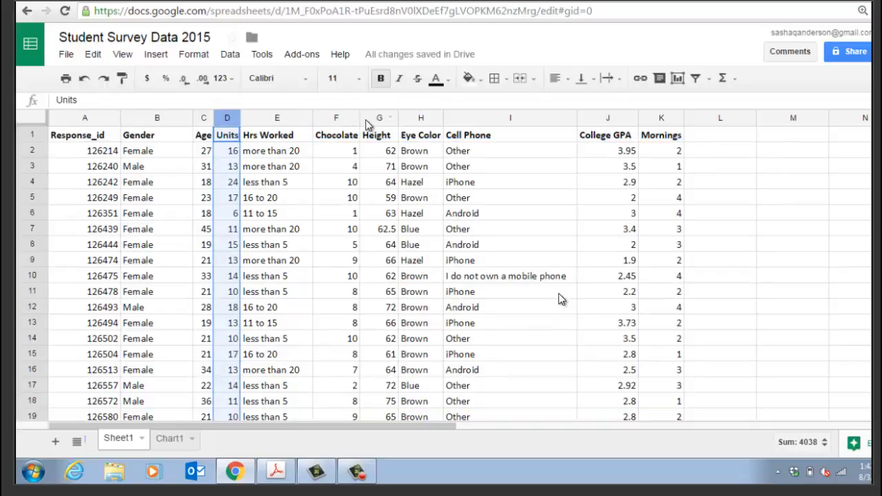
left_click(379, 117)
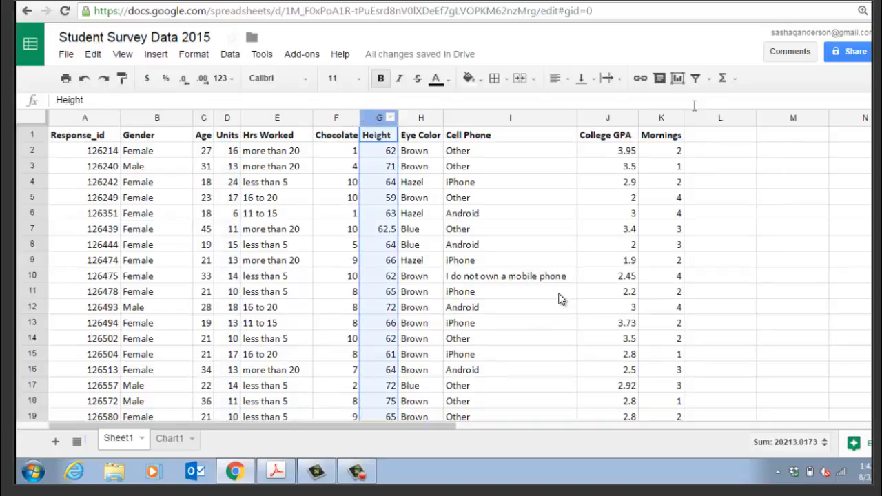
left_click(677, 78)
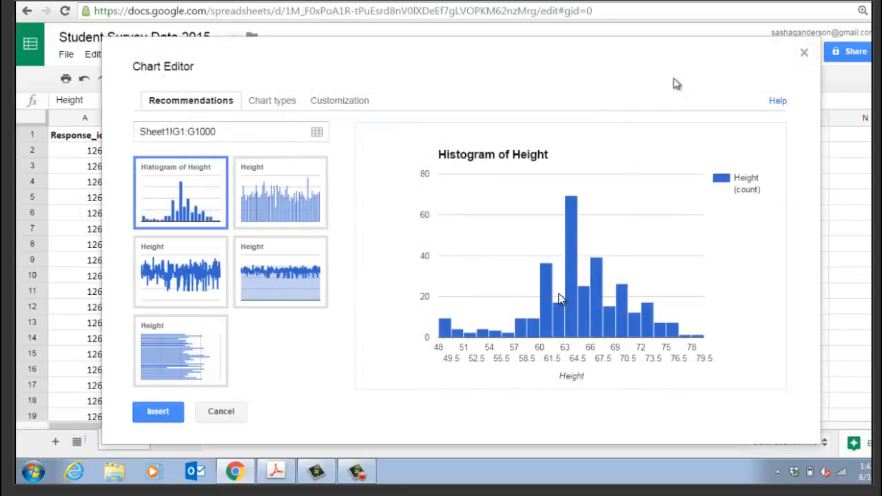
left_click(335, 100)
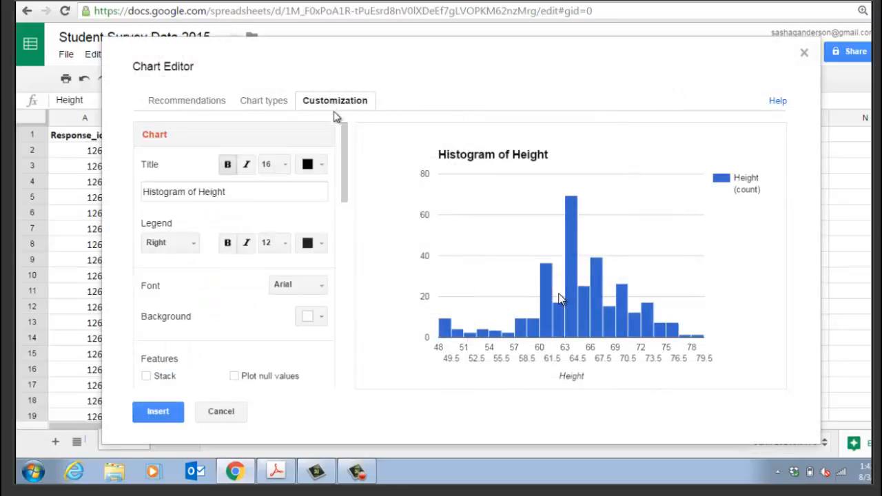
scroll("down", 3)
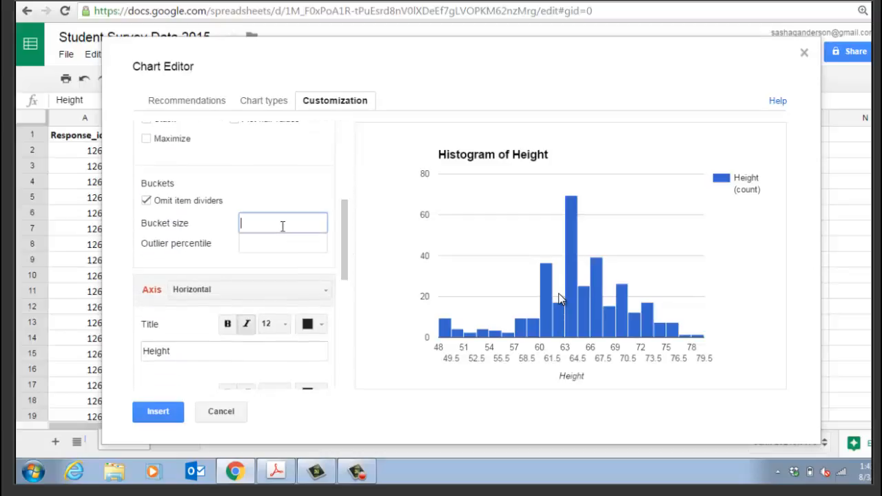
type("2")
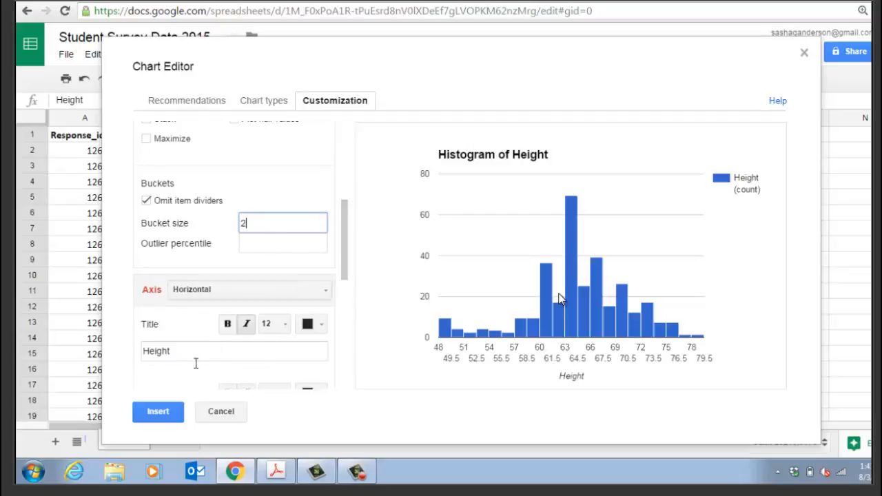
left_click(158, 411)
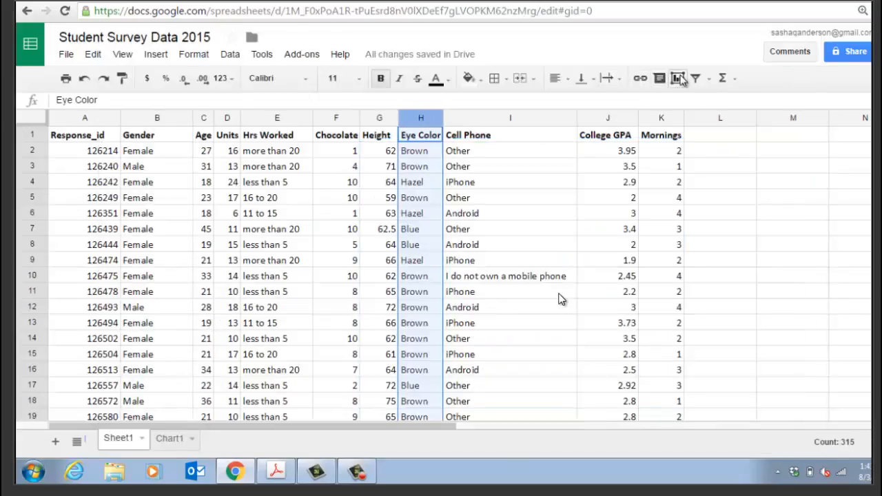
Preview the Eye Color column as a pie chart and list its slices for recolouring
left_click(678, 78)
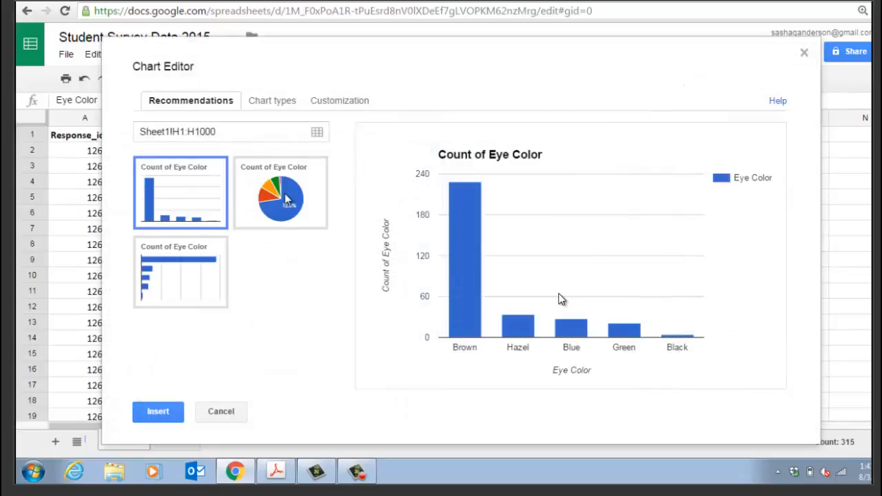
left_click(281, 192)
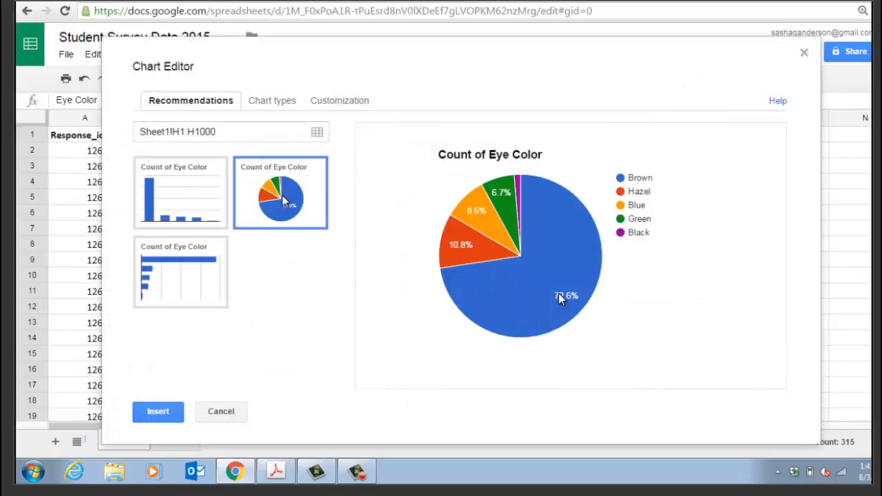
mouse_move(327, 100)
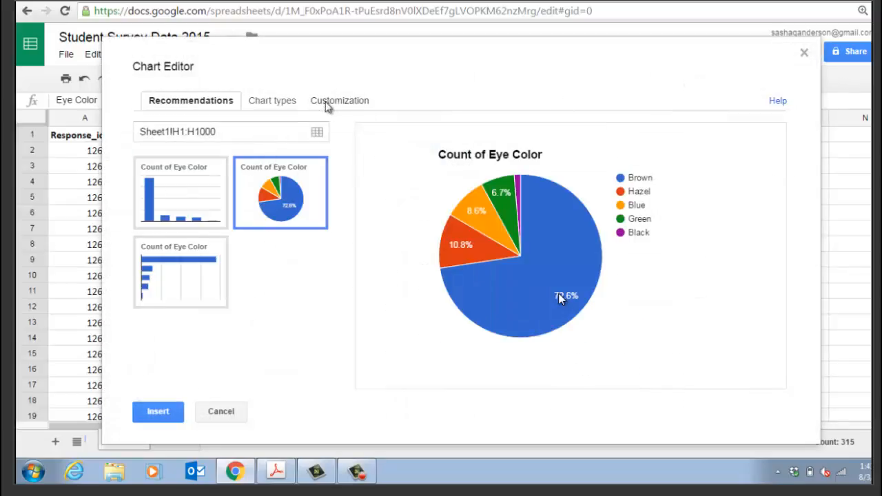
left_click(339, 101)
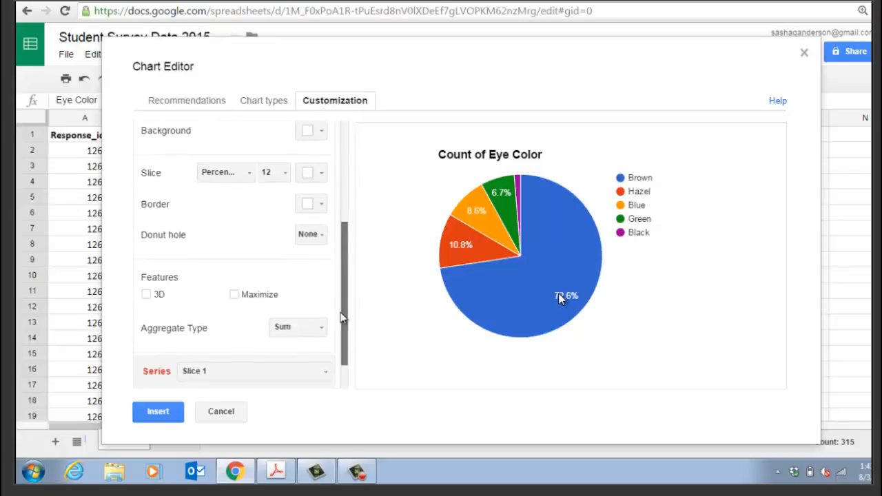
left_click(255, 329)
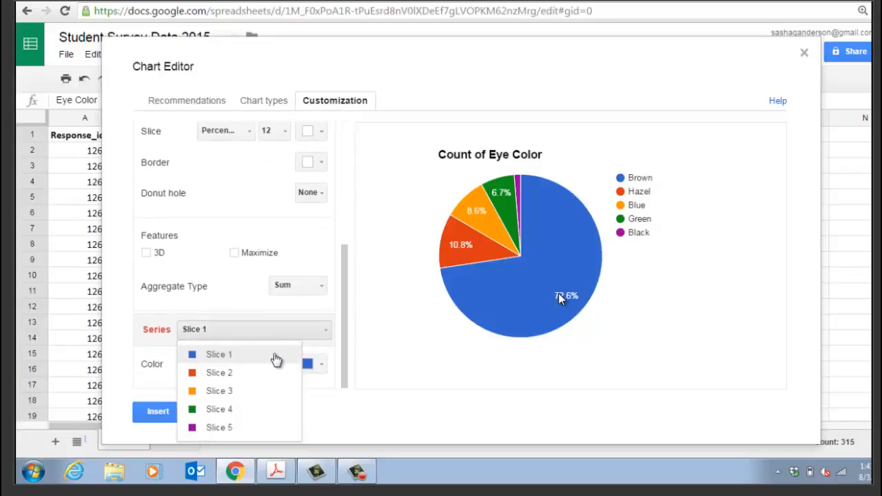
Recolour slices Brown dark brown, Hazel dark green, Blue blue, Black black, then close the editor
left_click(311, 364)
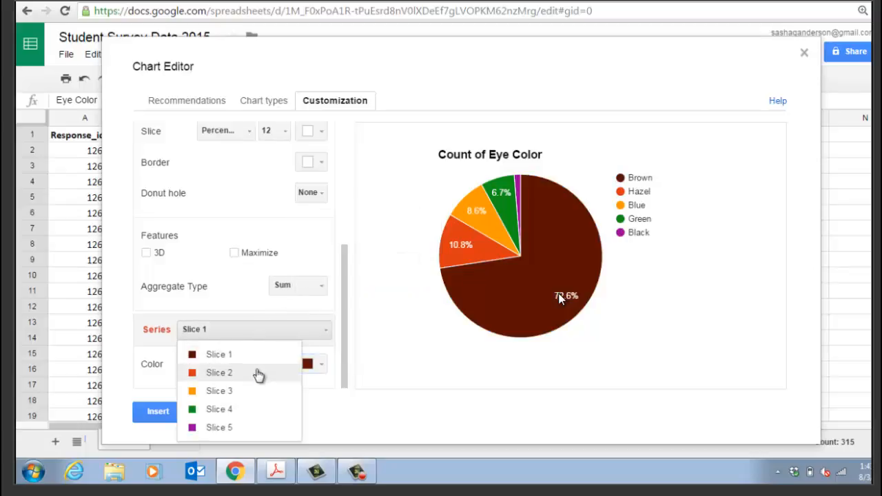
left_click(219, 372)
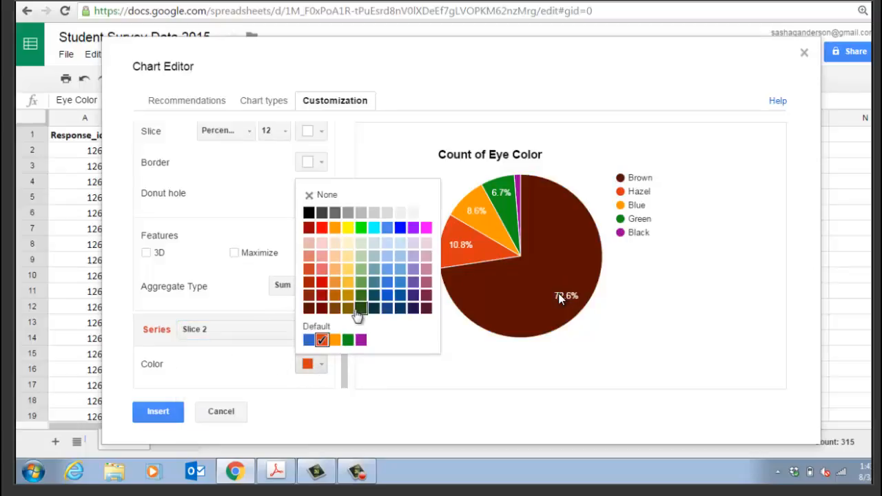
left_click(347, 308)
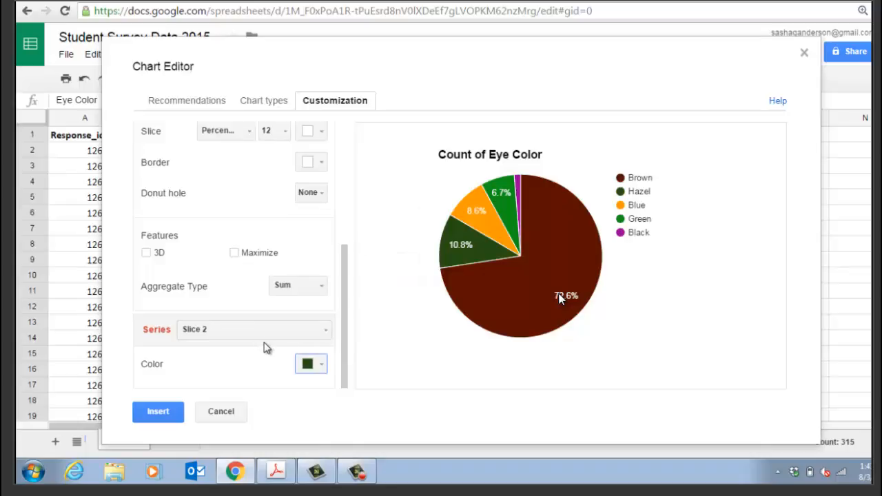
left_click(255, 329)
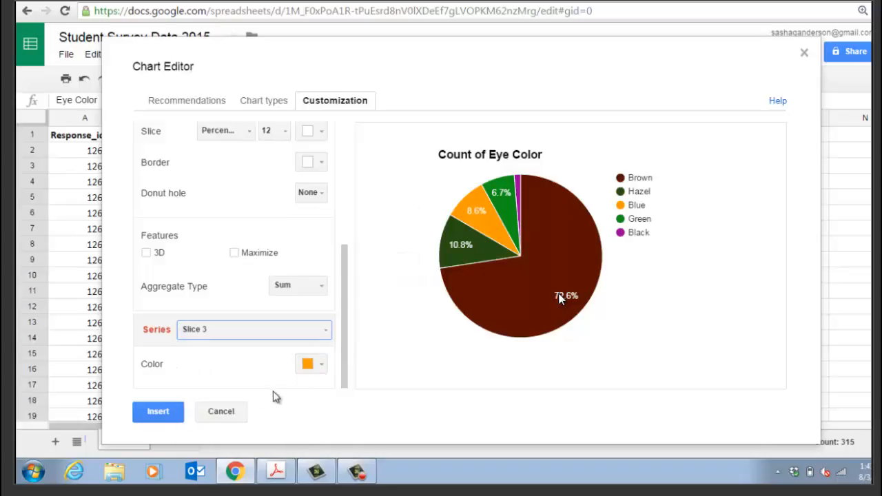
left_click(306, 364)
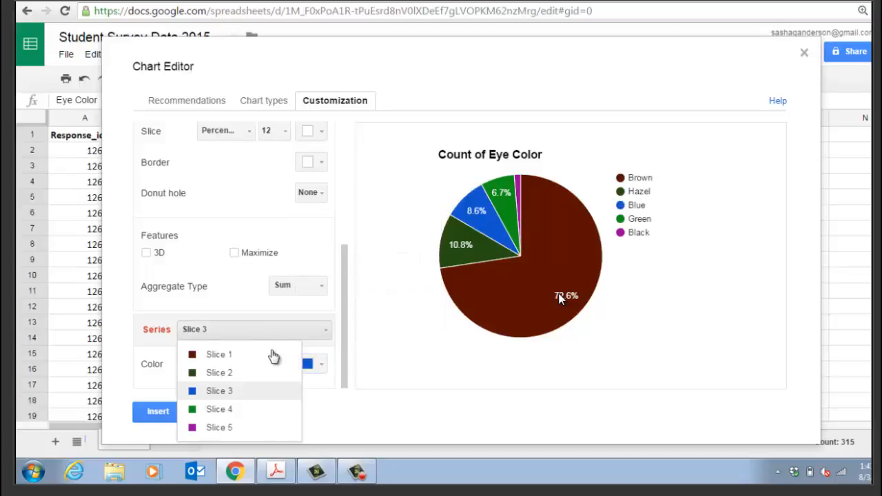
mouse_move(261, 433)
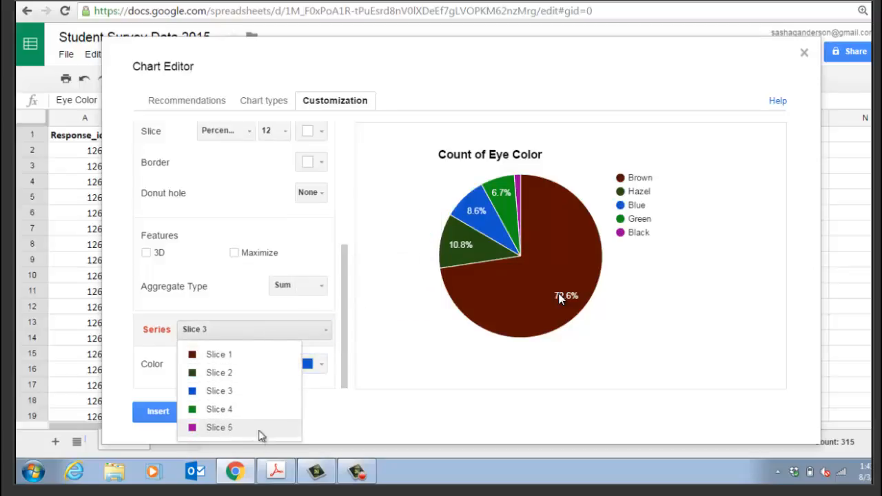
left_click(218, 428)
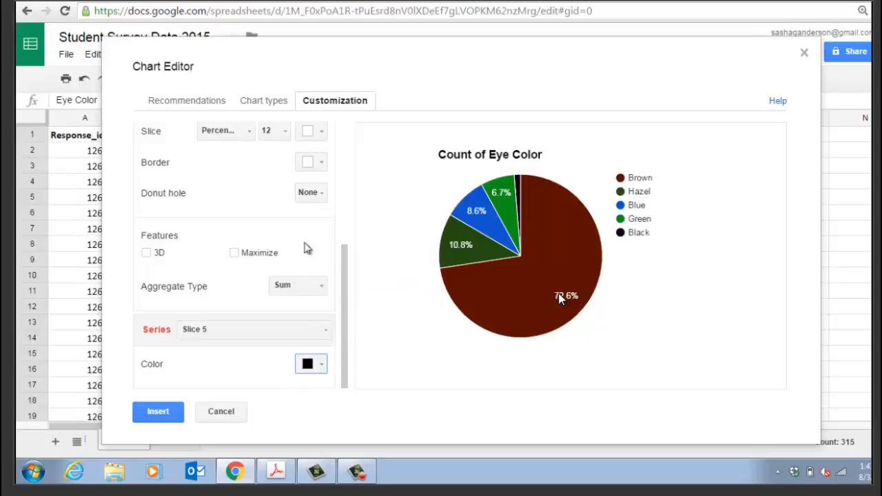
mouse_move(265, 125)
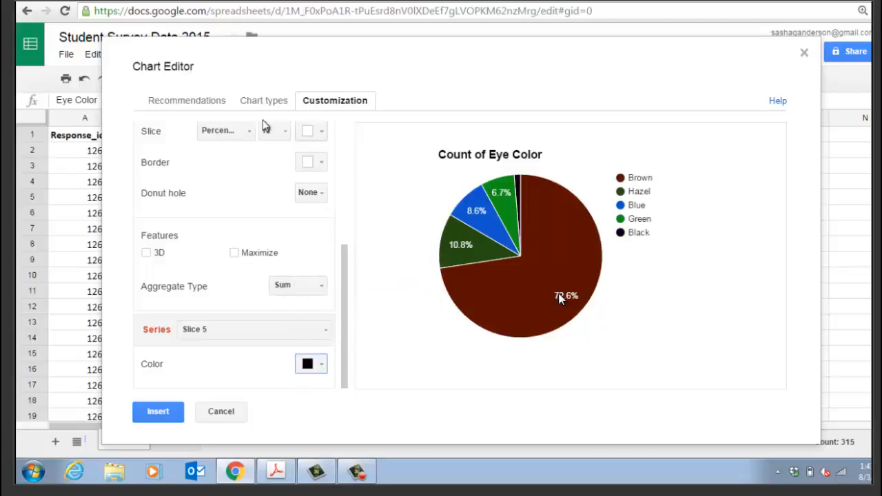
left_click(157, 412)
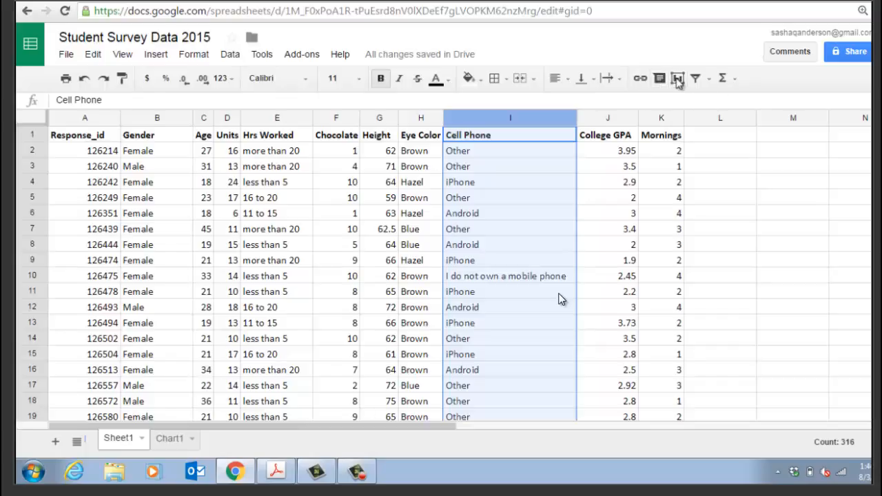
left_click(677, 78)
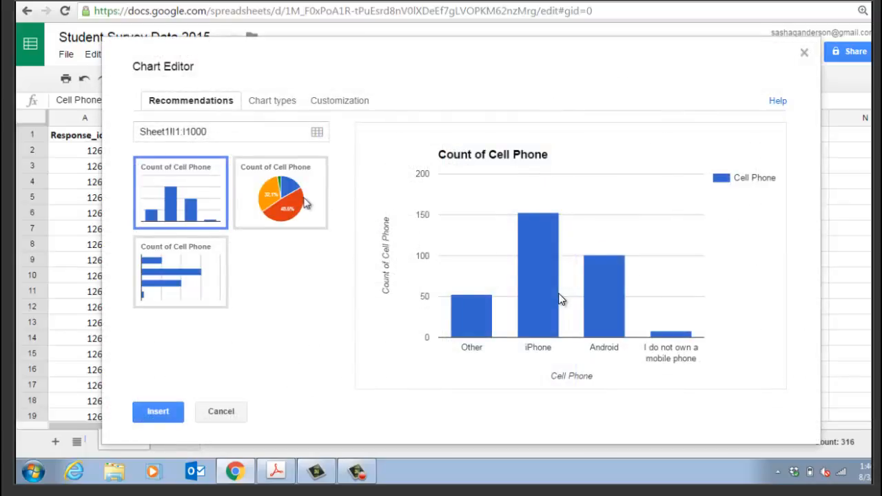
left_click(280, 192)
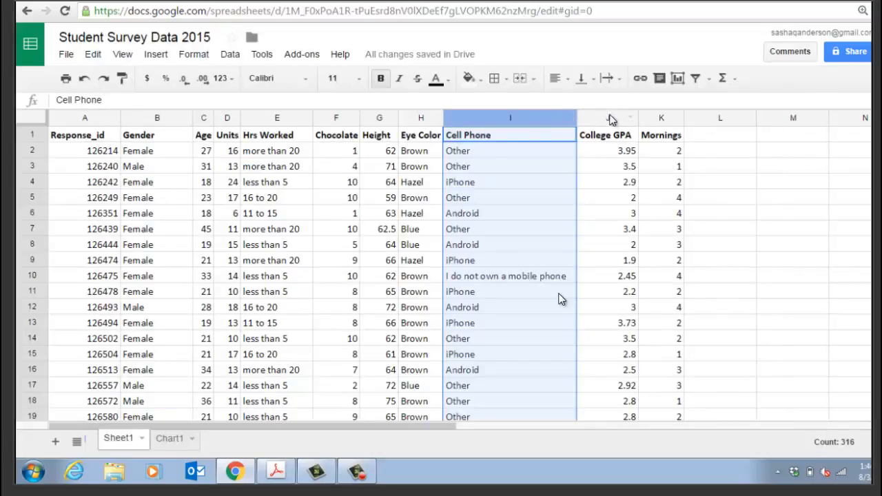
left_click(605, 117)
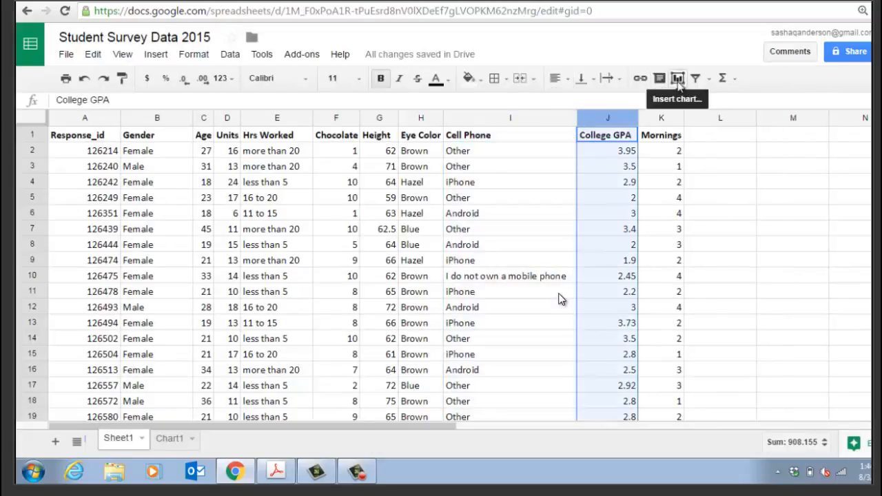
Insert a College GPA histogram with a bucket size of 0.5
left_click(677, 78)
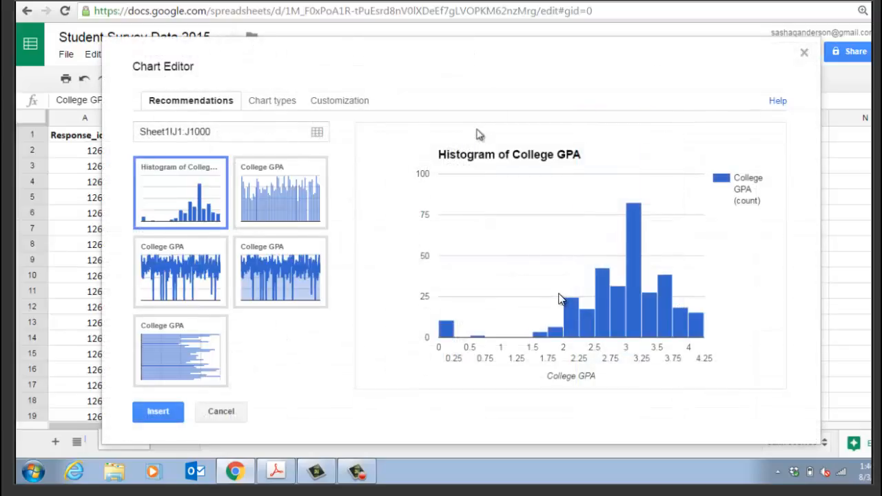
left_click(339, 100)
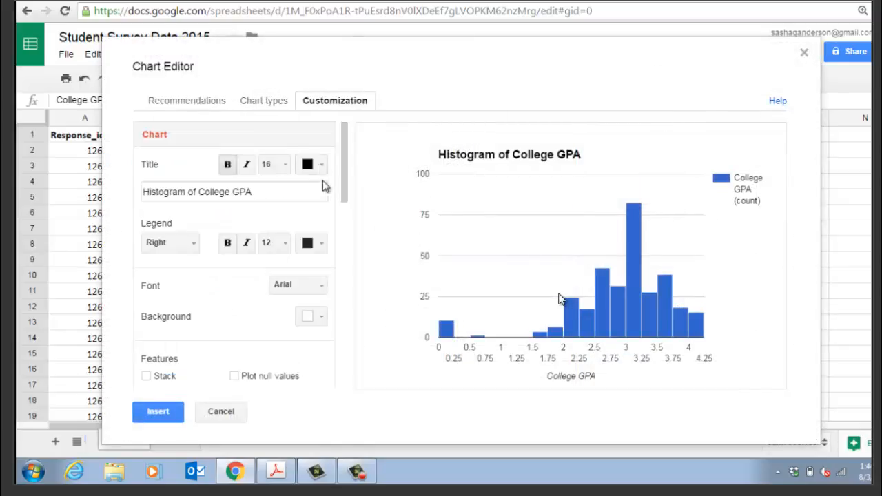
scroll("down", 3)
type("0")
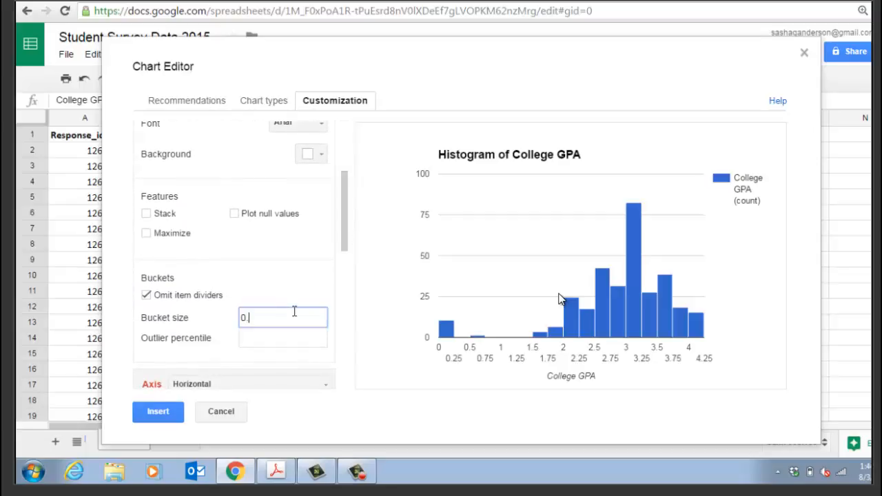
type(".")
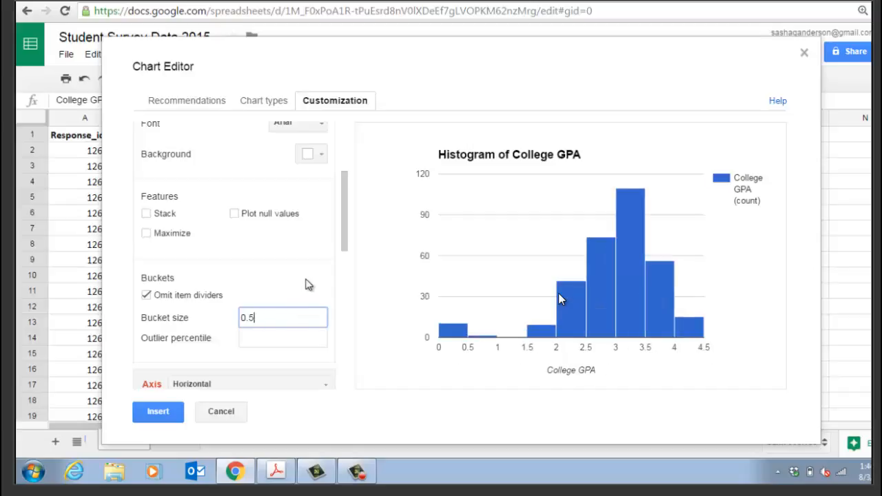
mouse_move(459, 336)
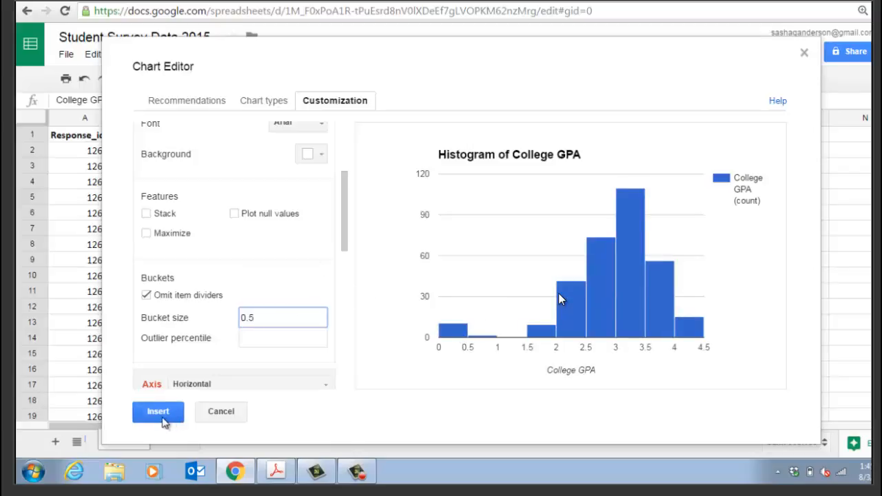
left_click(158, 412)
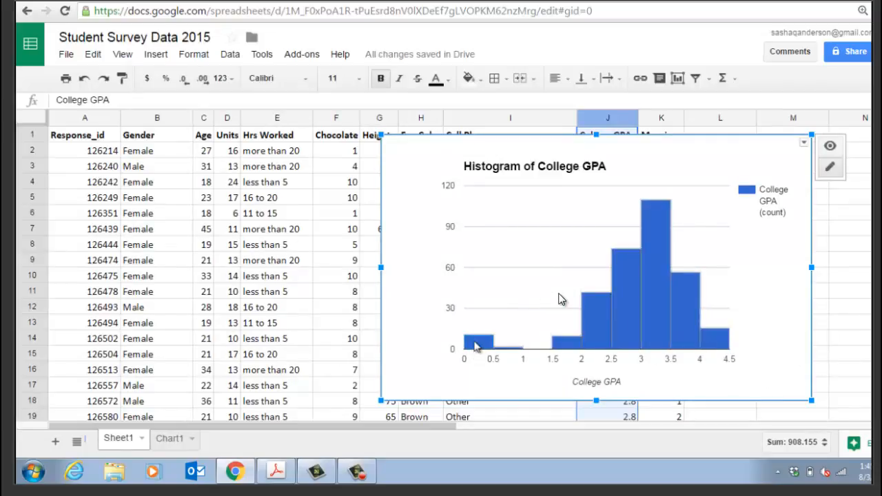
mouse_move(699, 257)
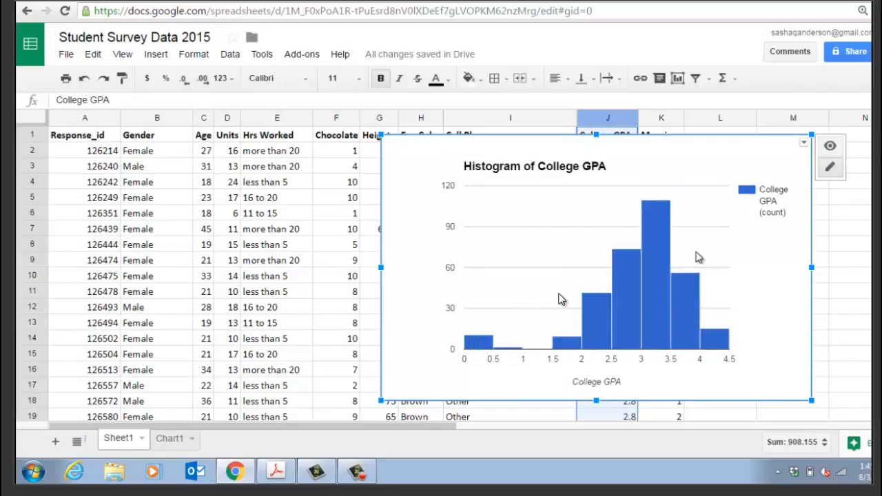
mouse_move(769, 156)
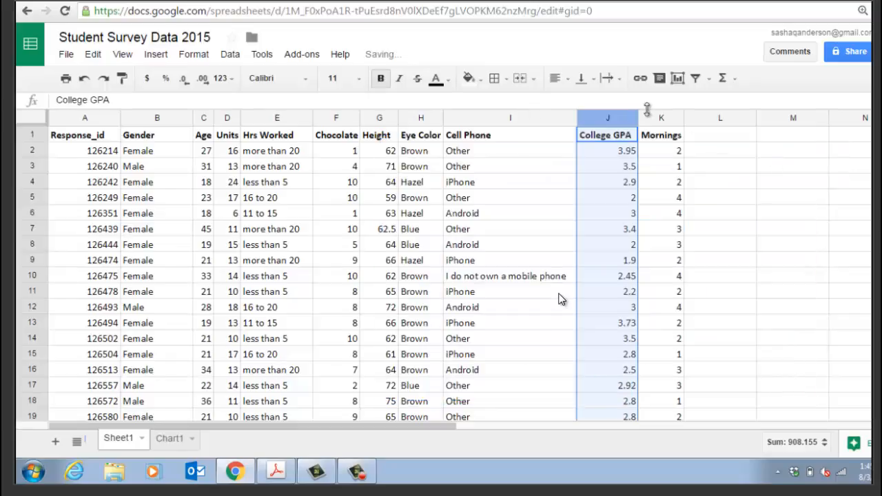
Preview the Mornings column (K) as a histogram chart
left_click(661, 118)
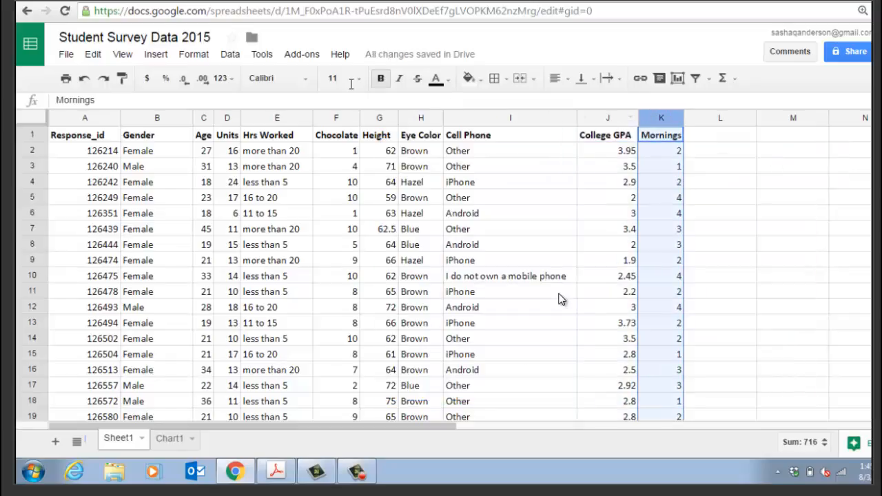
left_click(340, 54)
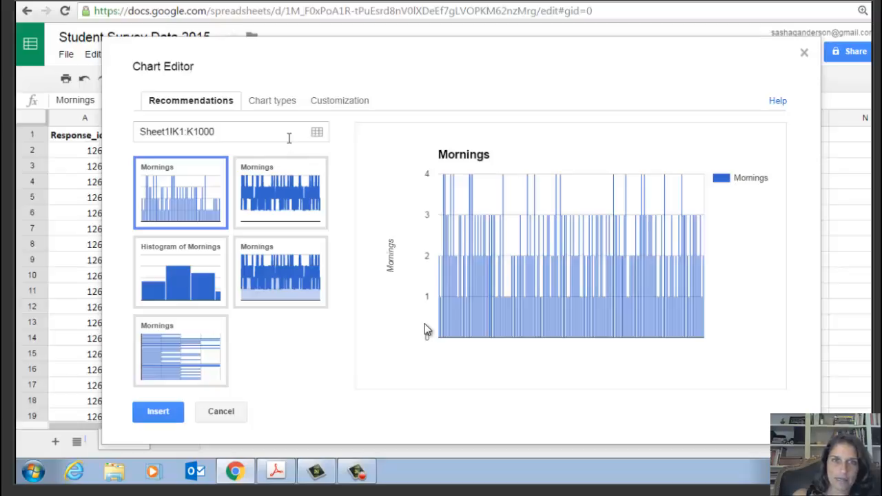
mouse_move(176, 301)
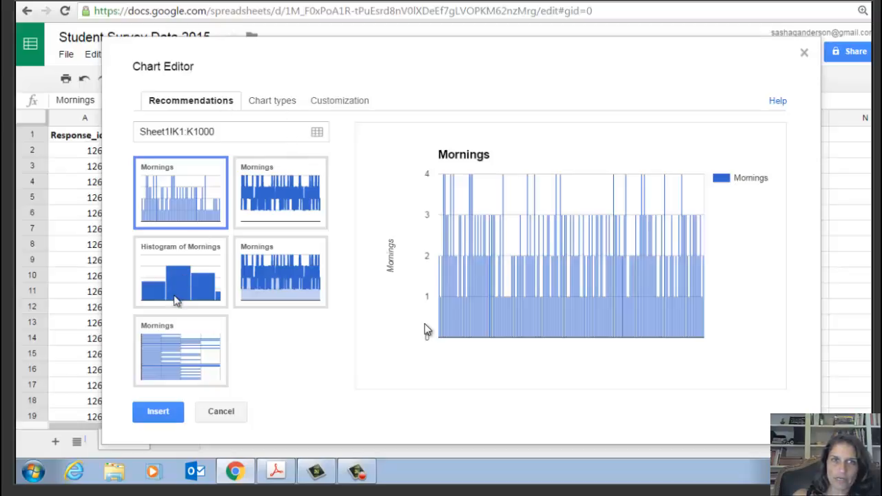
left_click(180, 272)
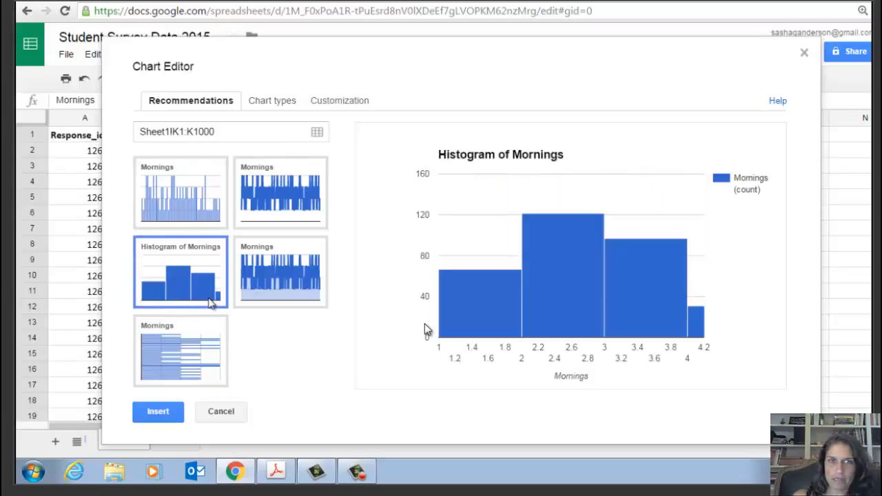
mouse_move(697, 320)
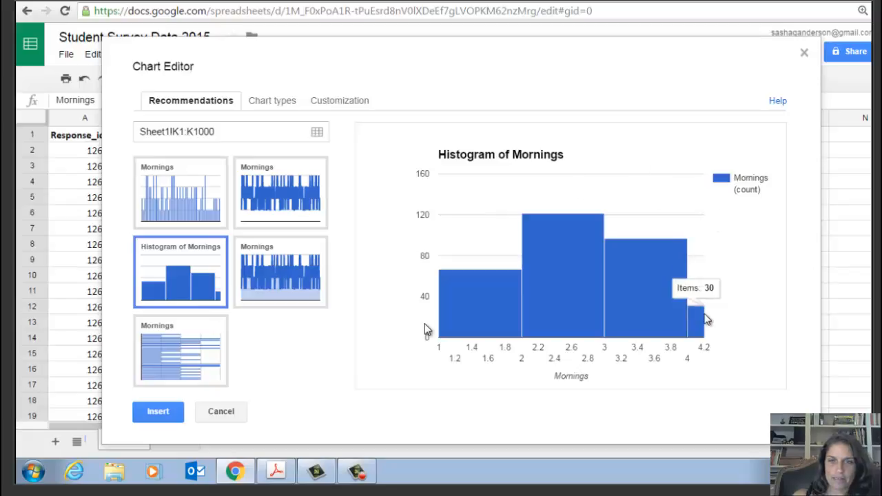
Set the Mornings histogram bucket size to 1 and insert it
left_click(334, 100)
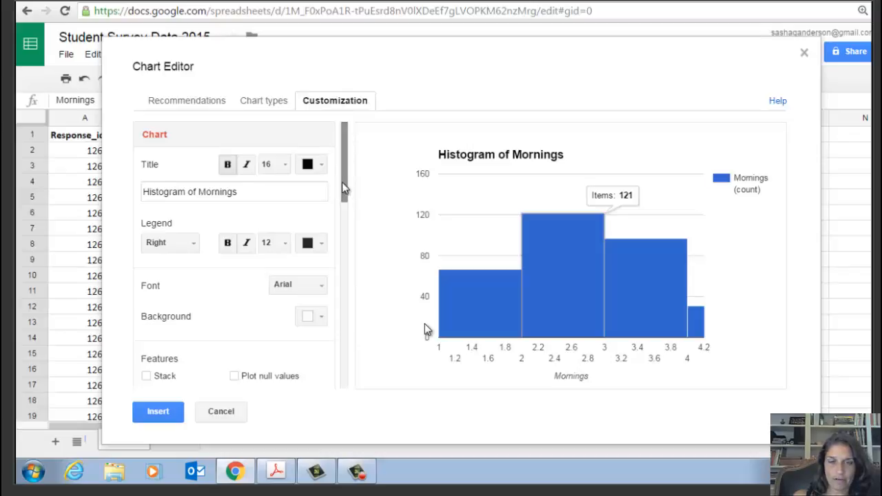
scroll("down", 3)
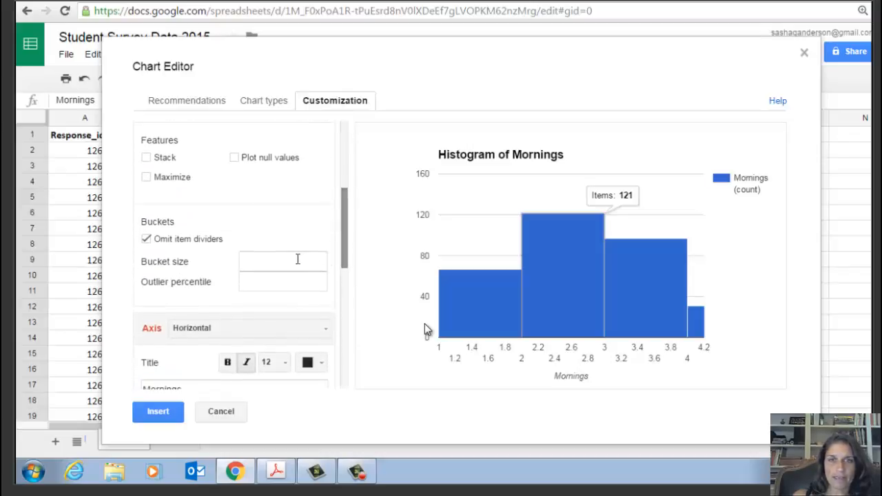
type("1")
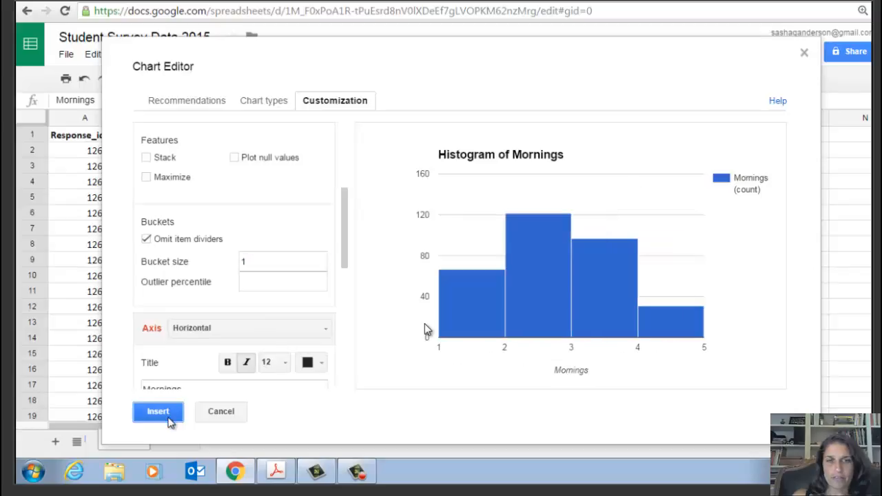
left_click(158, 412)
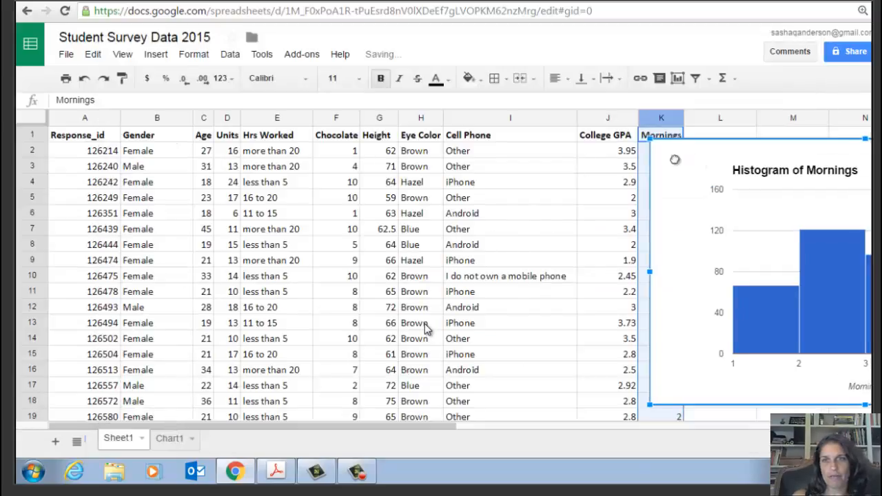